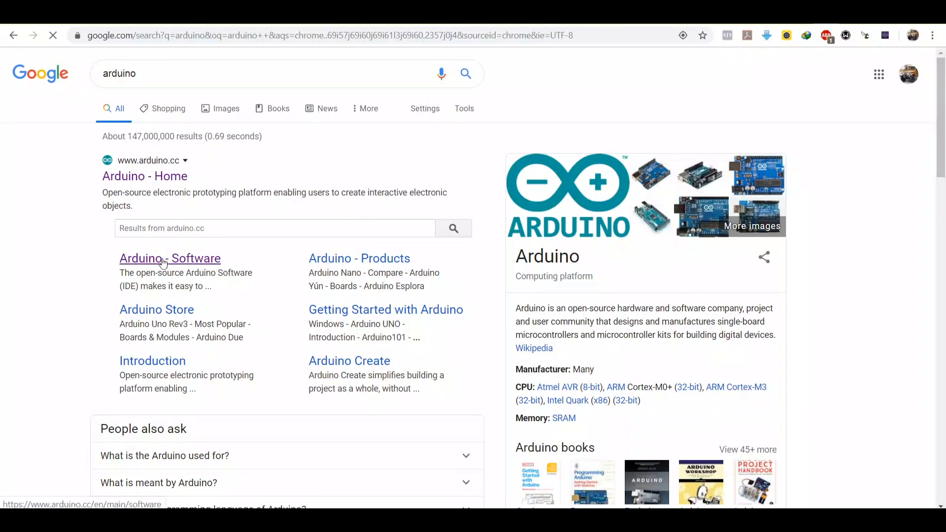
Visit the Arduino software download page, then the robottini/grbl-servo GitHub repository
click(170, 258)
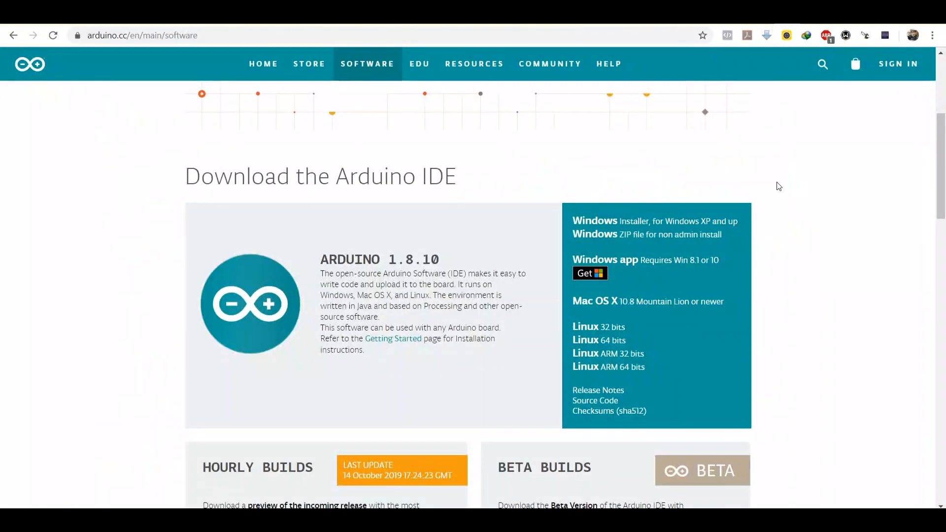
mouse_move(663, 213)
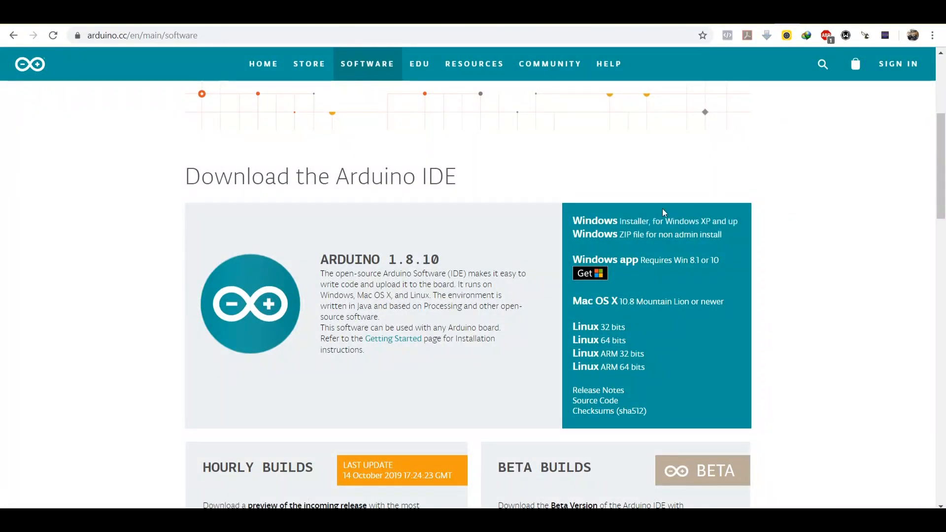
mouse_move(790, 272)
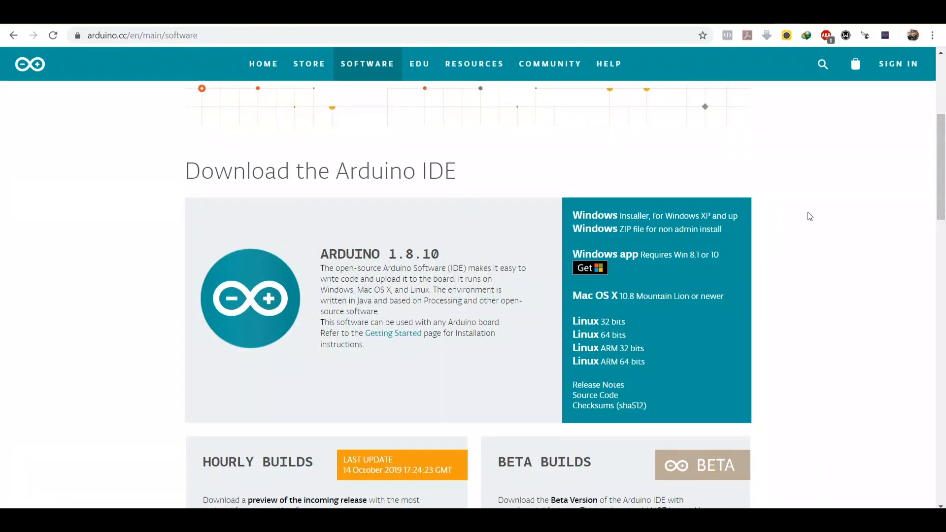
mouse_move(815, 192)
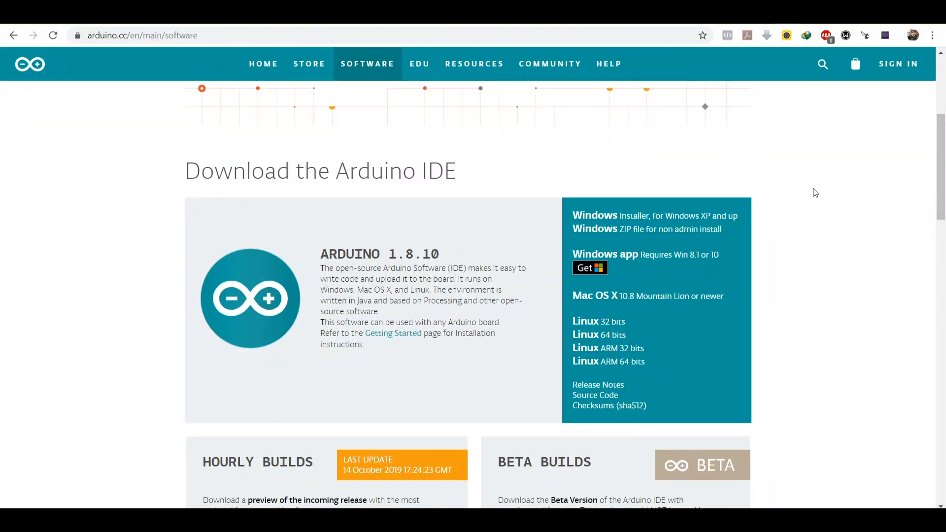
click(142, 36)
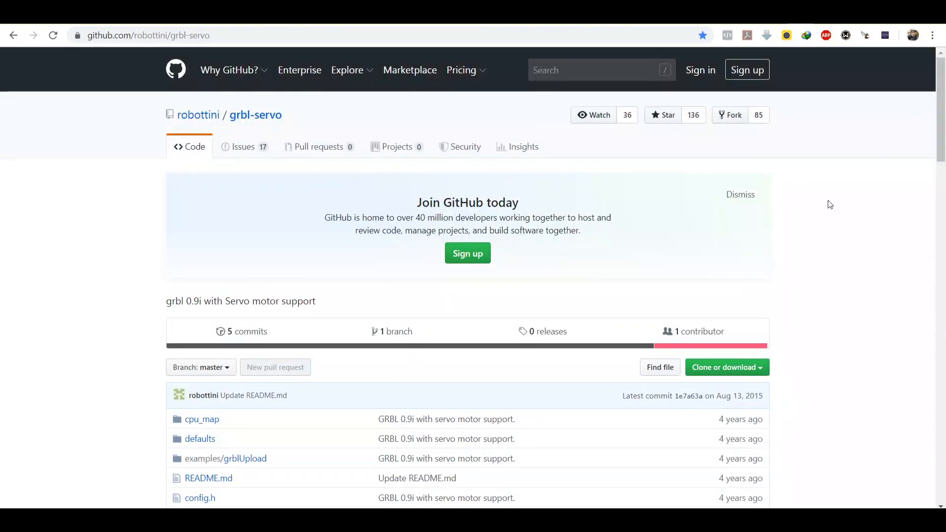
mouse_move(827, 213)
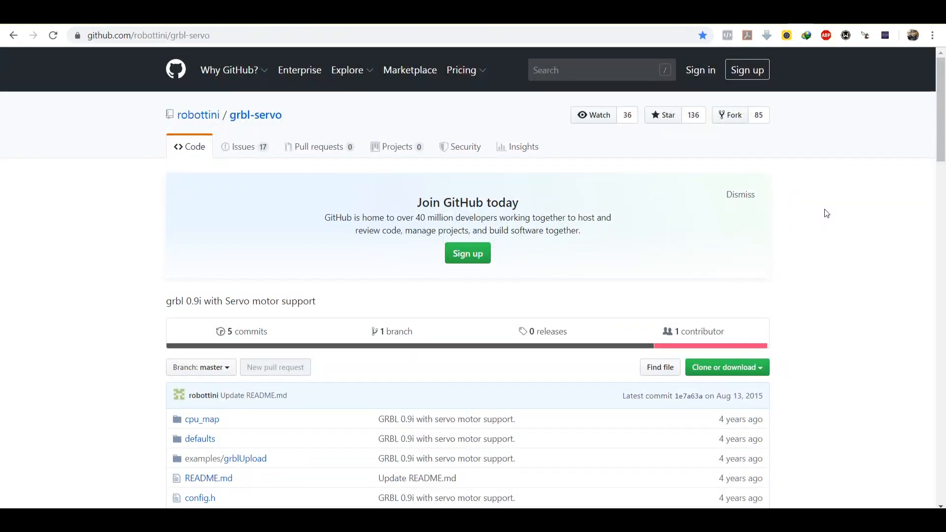
mouse_move(128, 128)
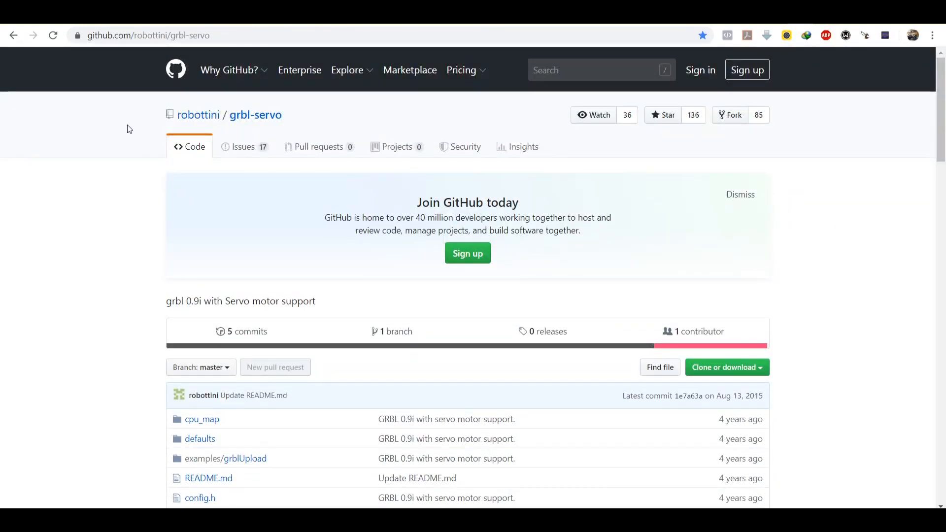
mouse_move(810, 163)
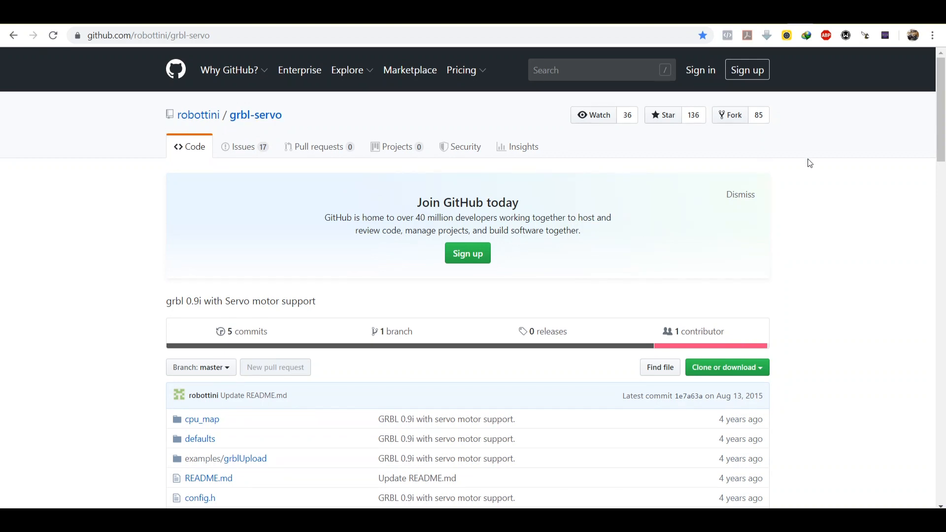
mouse_move(910, 175)
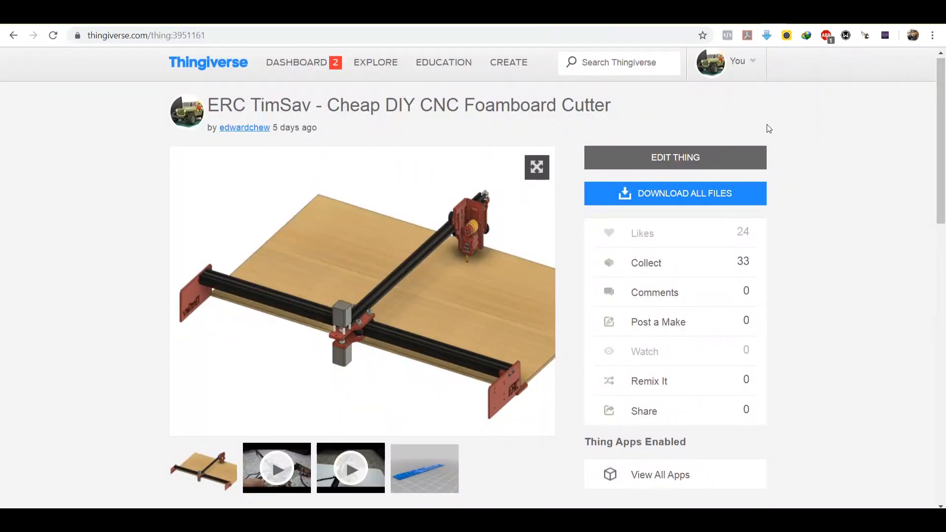
mouse_move(803, 183)
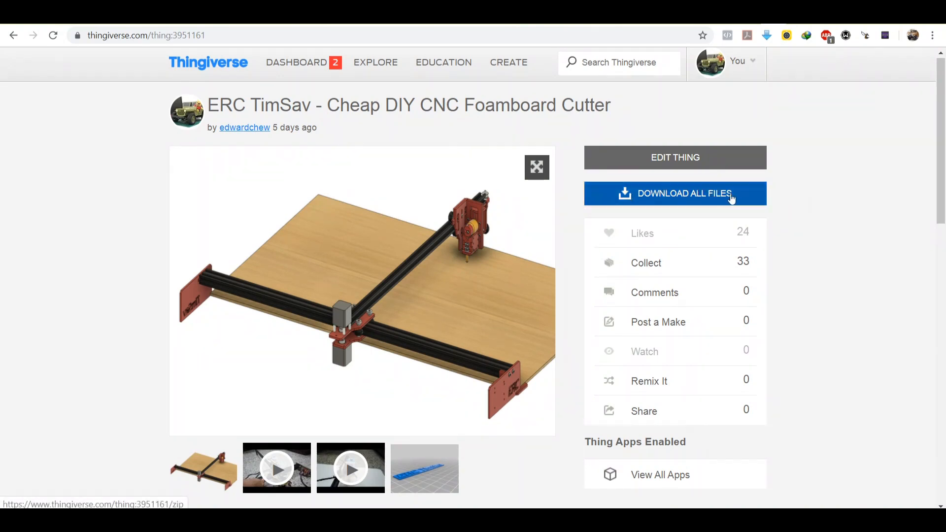
mouse_move(805, 369)
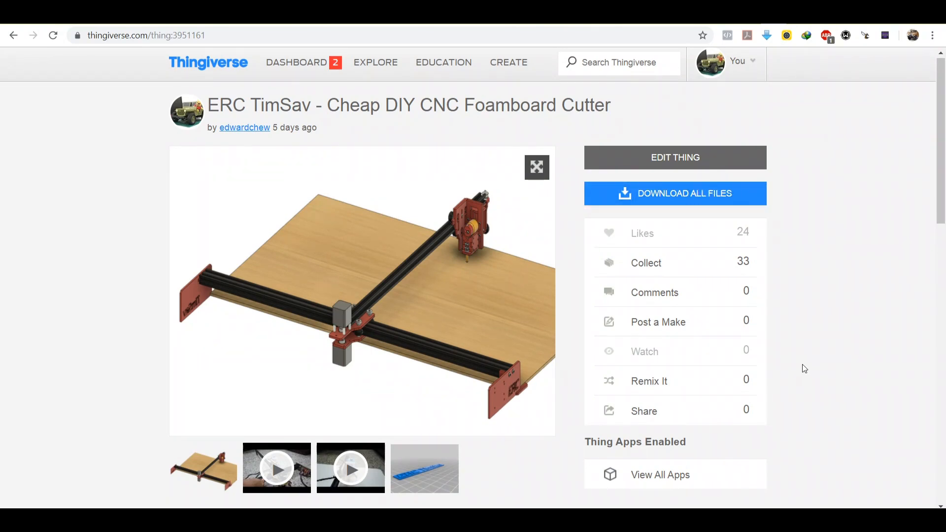
mouse_move(880, 201)
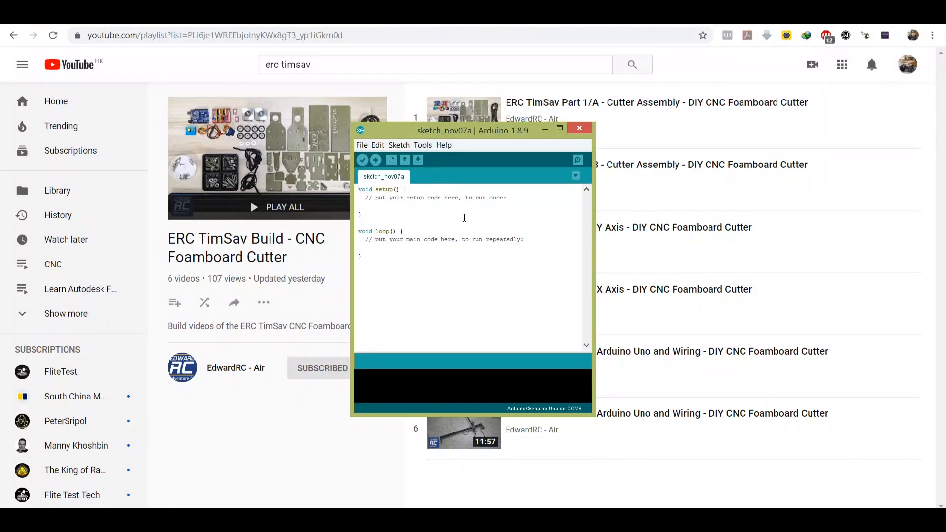
Look through the Sketch menu of the empty sketch before switching to File Explorer
click(423, 144)
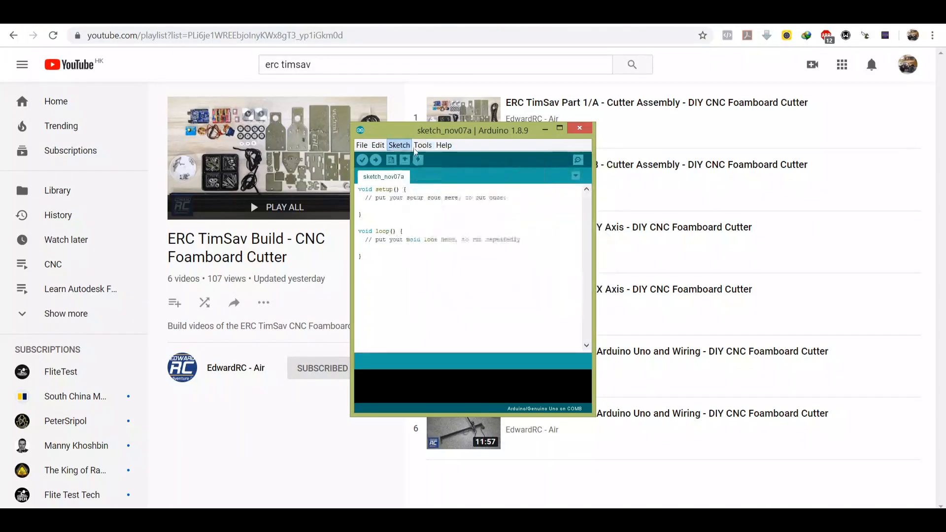
click(399, 144)
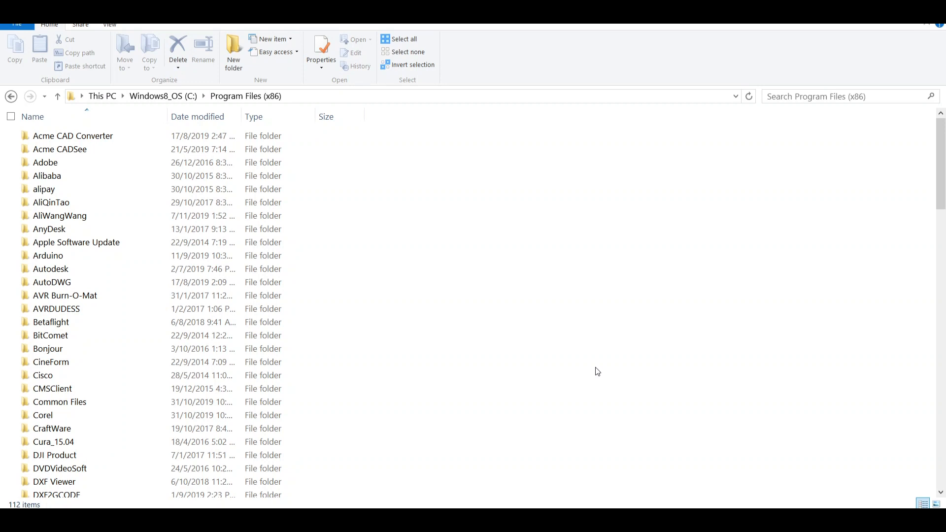
mouse_move(486, 308)
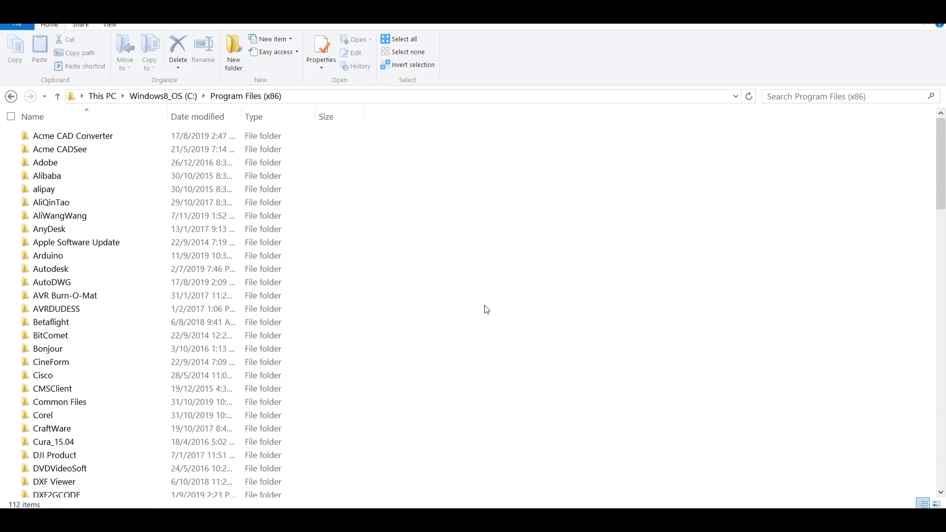
mouse_move(163, 96)
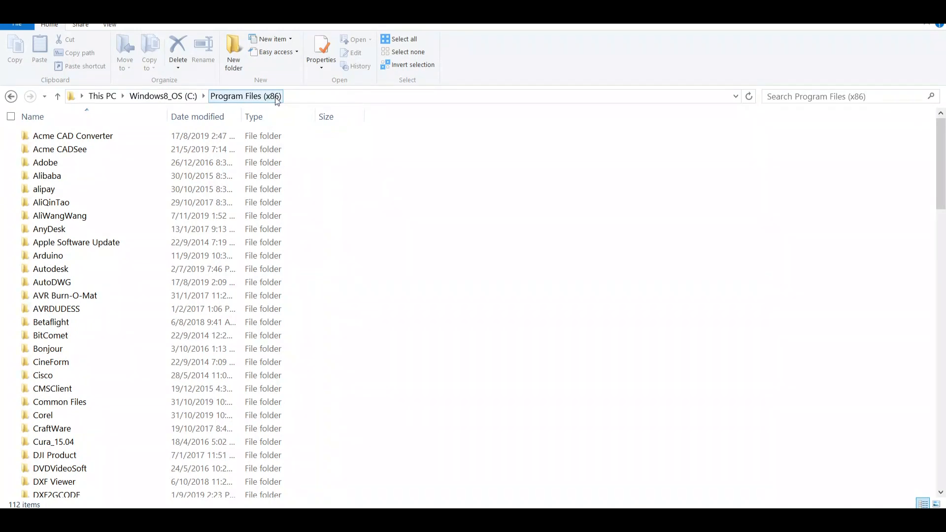
Browse into the Arduino installation's libraries folder under Program Files (x86)
click(65, 295)
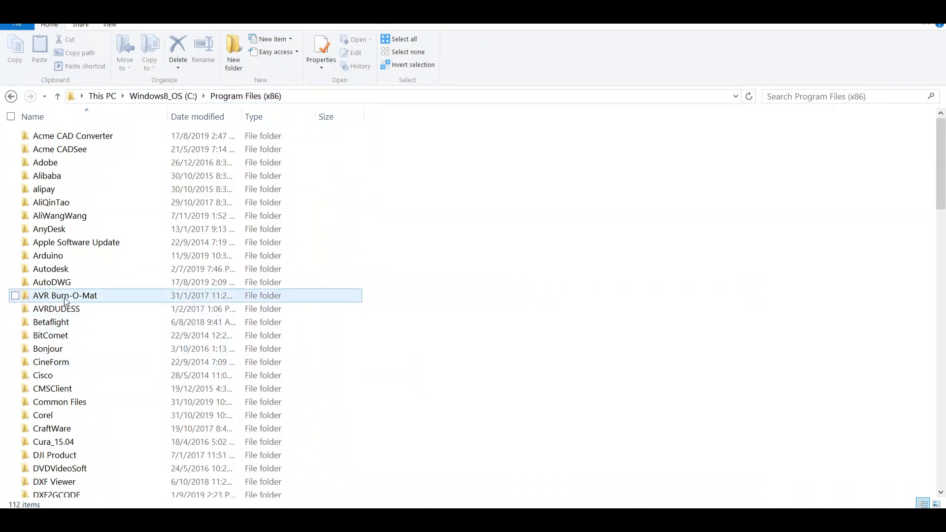
double_click(48, 255)
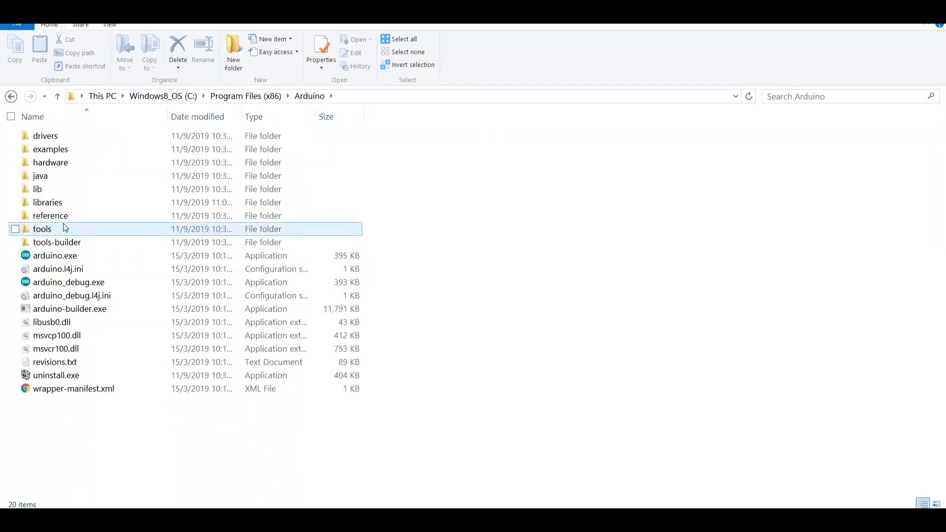
double_click(47, 202)
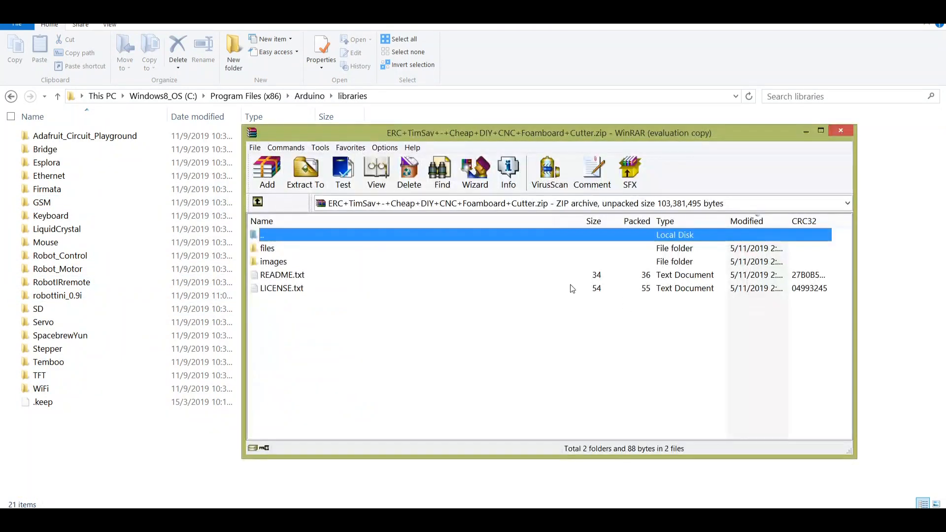
mouse_move(423, 139)
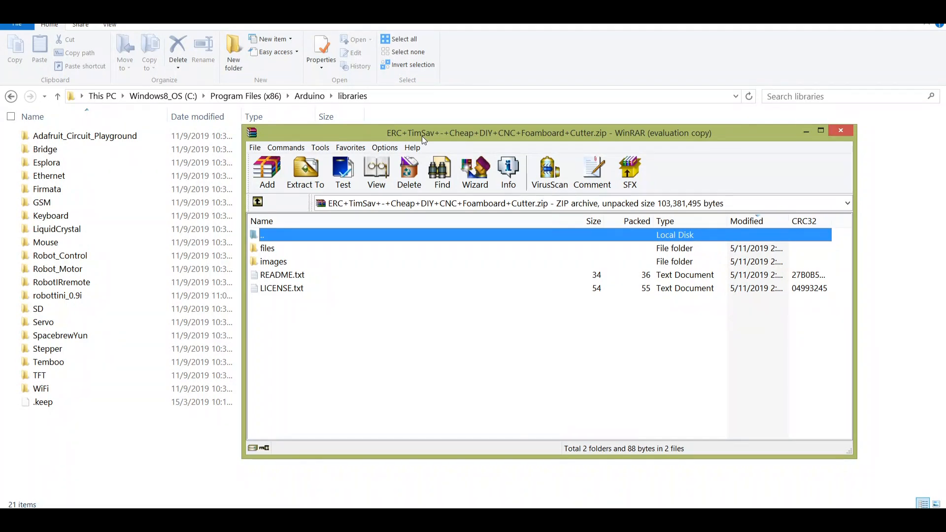
Inside the archive's files folder, open Arduino_Uno_Firmware_-_robottini_0.9i.zip and select the robottini_0.9i folder
click(267, 248)
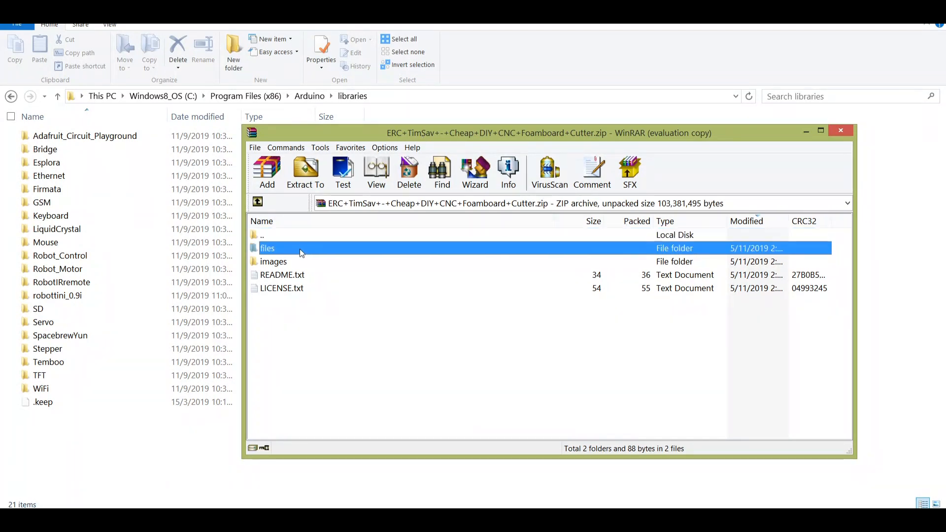
double_click(267, 249)
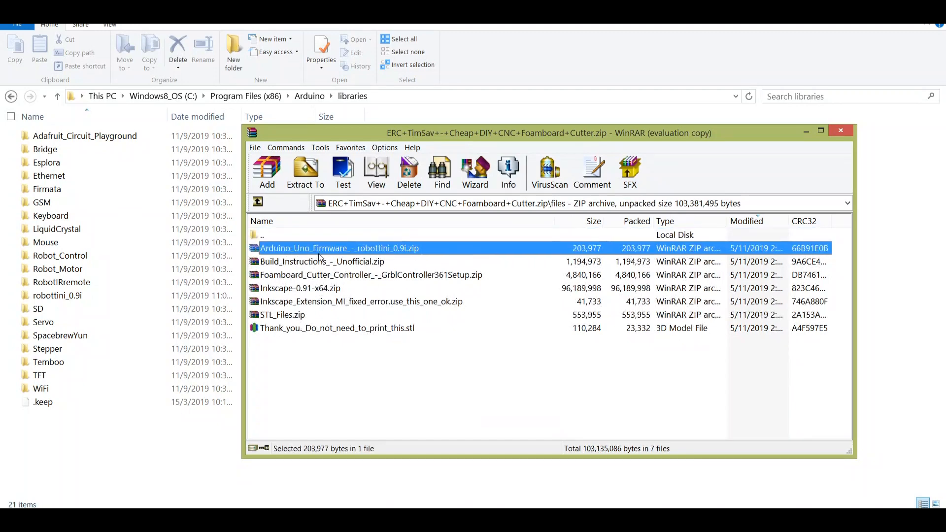
mouse_move(398, 252)
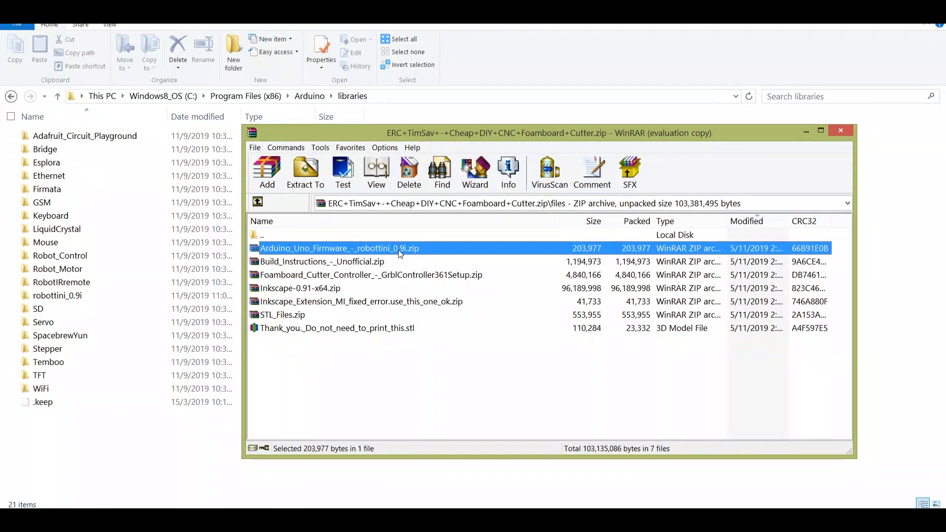
double_click(338, 248)
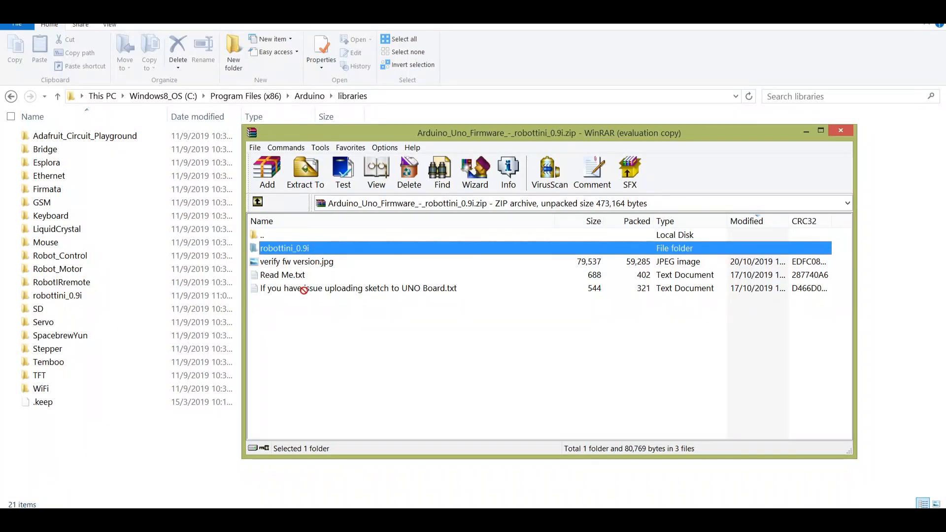
click(305, 172)
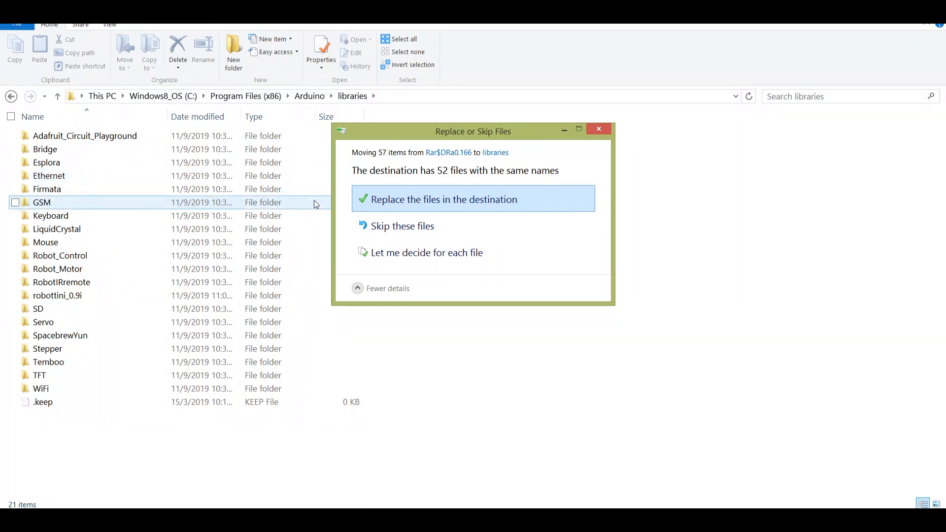
mouse_move(598, 129)
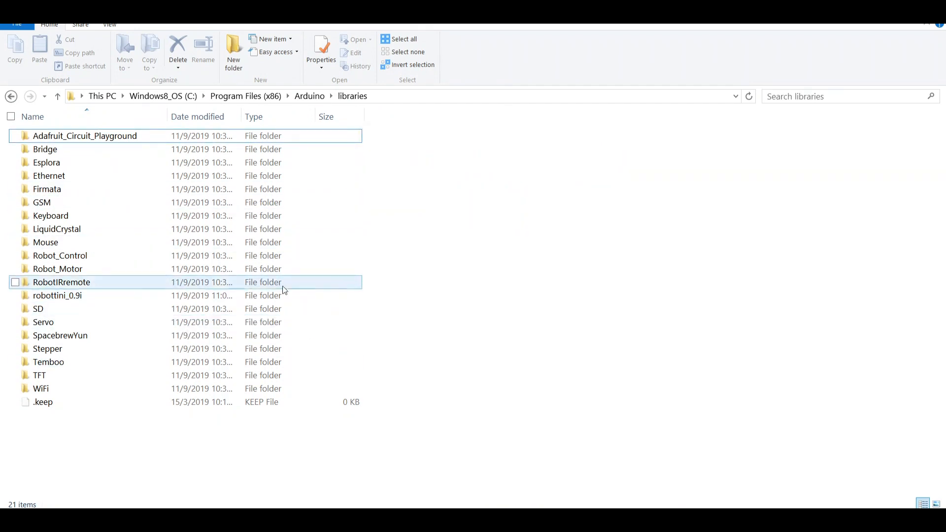
Confirm replacing the 52 same-named files so robottini_0.9i lands in the libraries folder
click(488, 278)
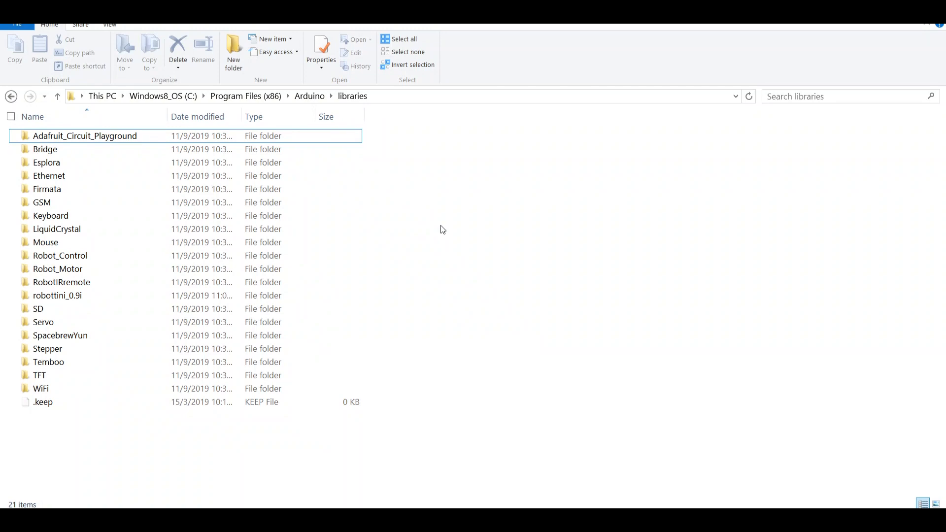
mouse_move(489, 254)
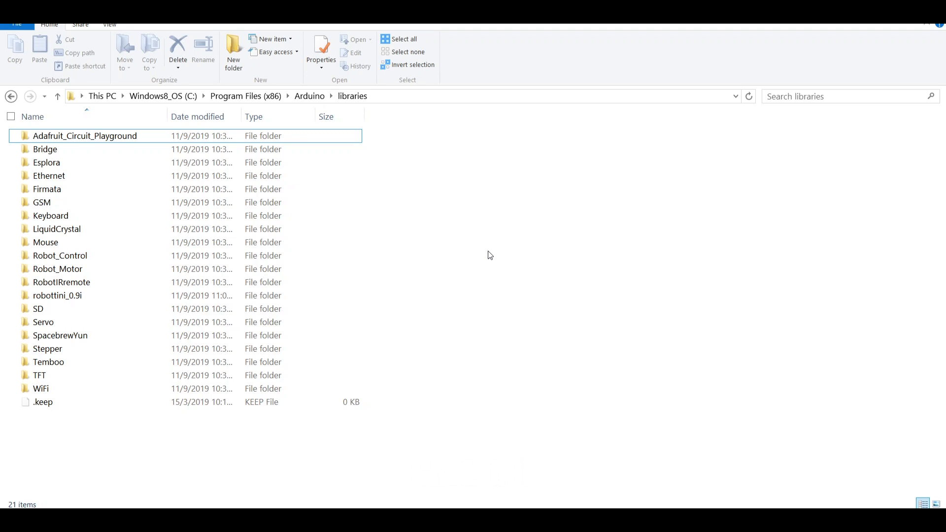
Launch Arduino IDE from the Start menu and start adding a library via Sketch > Include Library
click(6, 528)
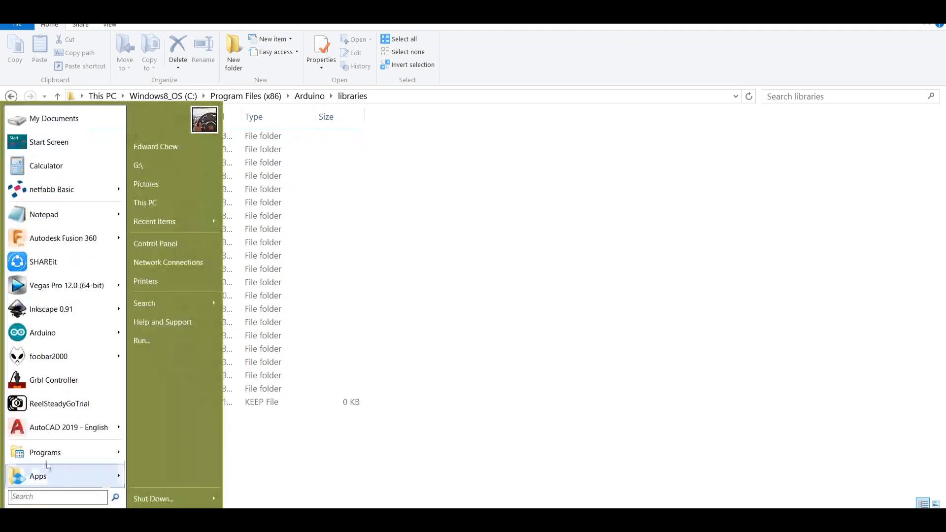
click(42, 333)
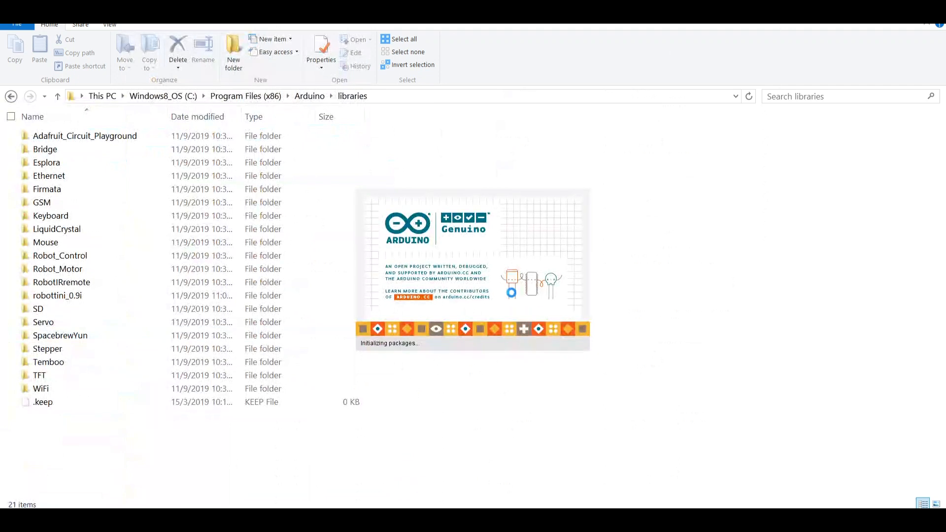
click(399, 145)
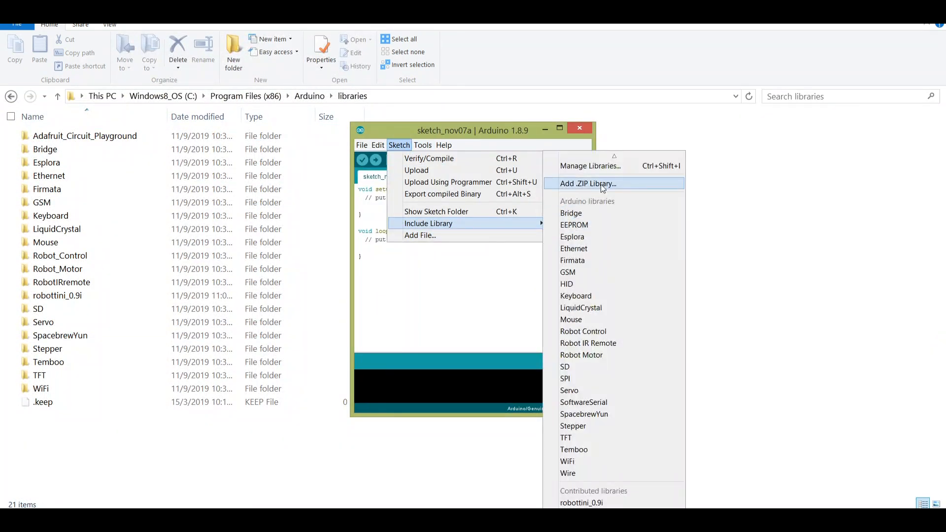
click(588, 184)
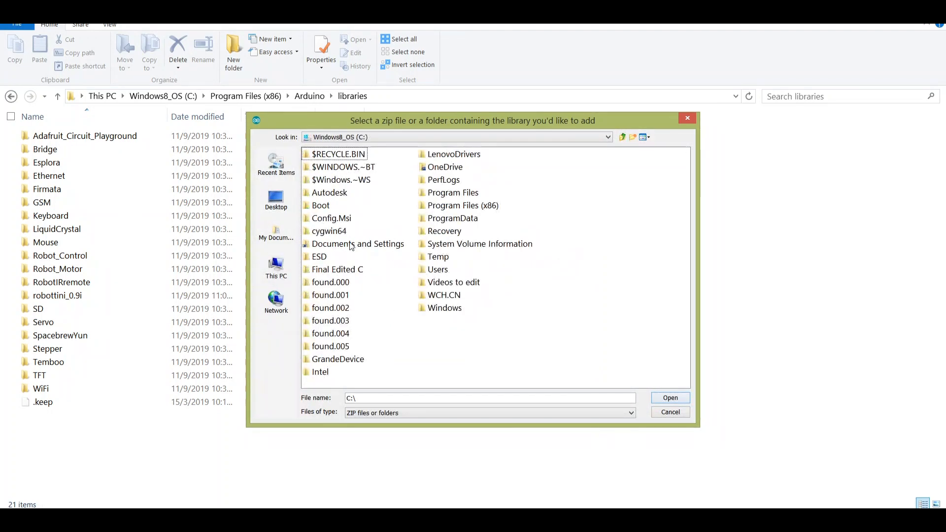
Point the library chooser at Program Files (x86)\Arduino\libraries\robottini_0.9i, then cancel out of it
click(463, 205)
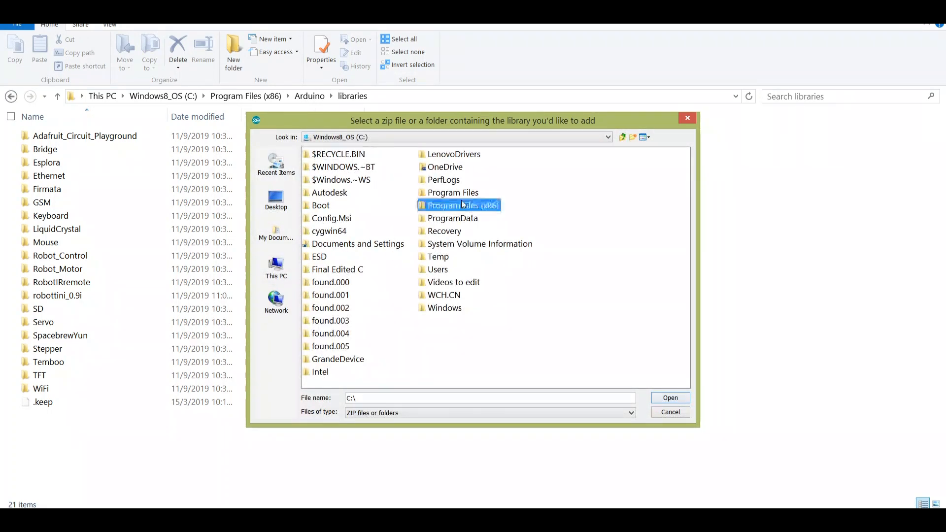
double_click(461, 205)
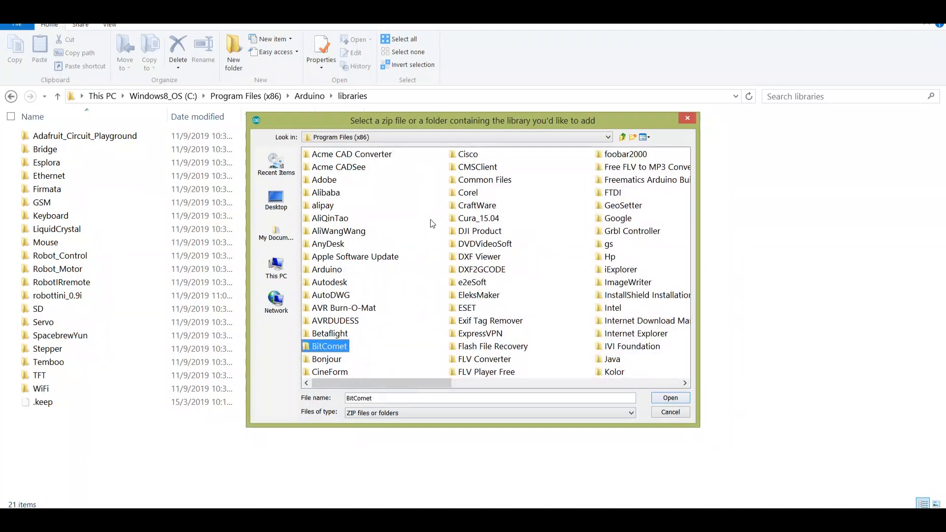
double_click(326, 269)
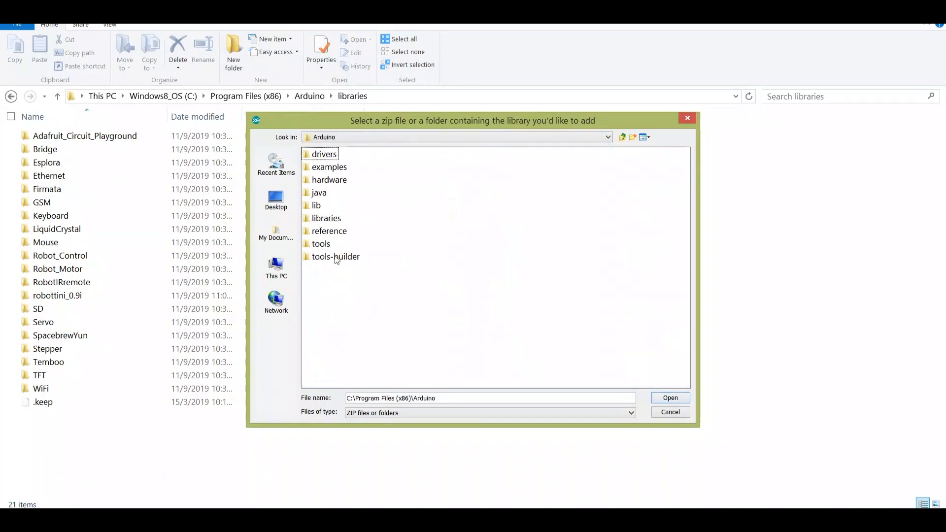
mouse_move(335, 179)
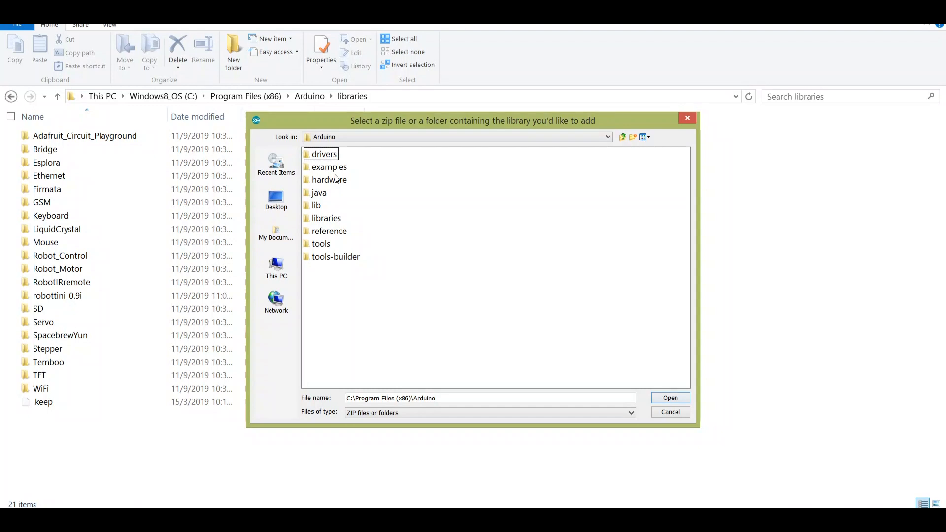
double_click(326, 218)
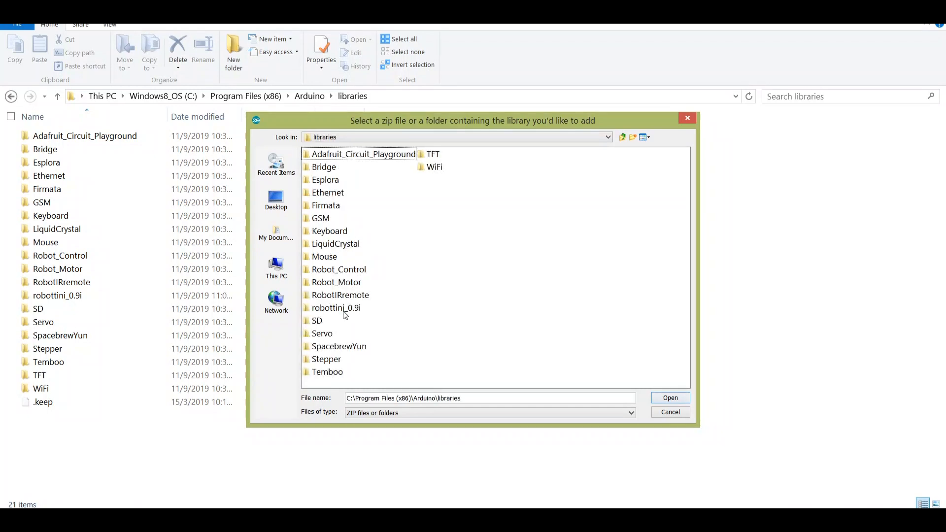
click(336, 308)
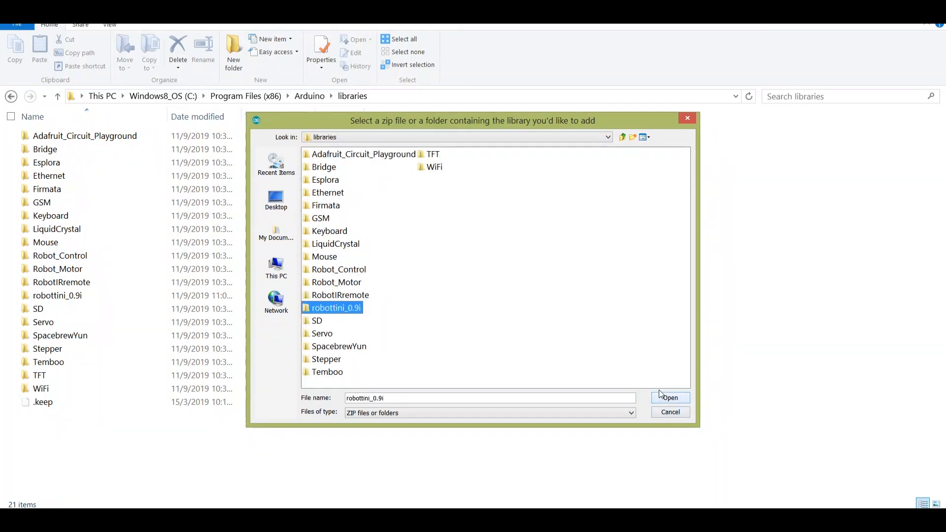
mouse_move(671, 412)
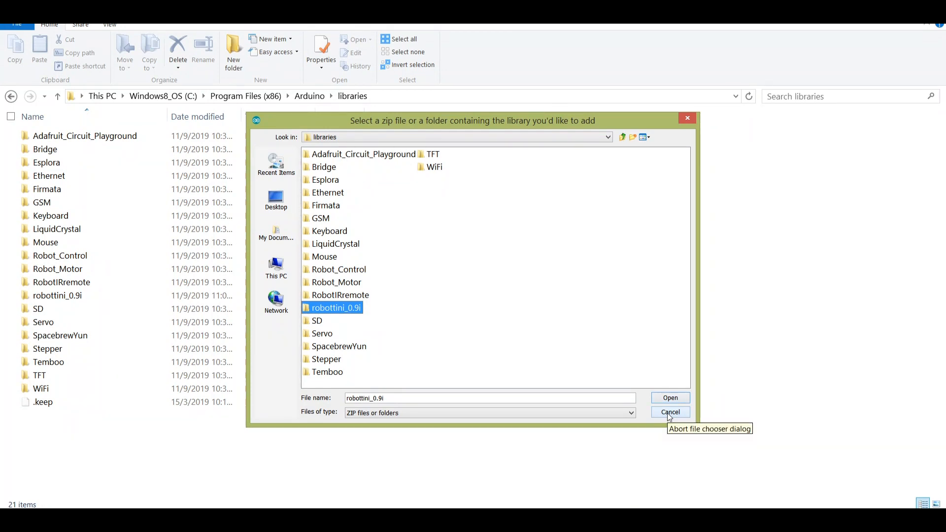
mouse_move(670, 412)
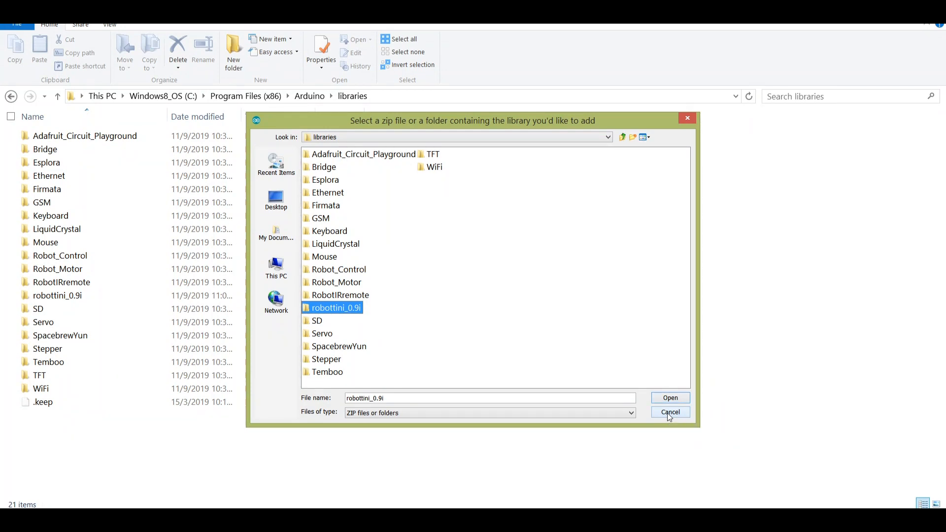
click(670, 412)
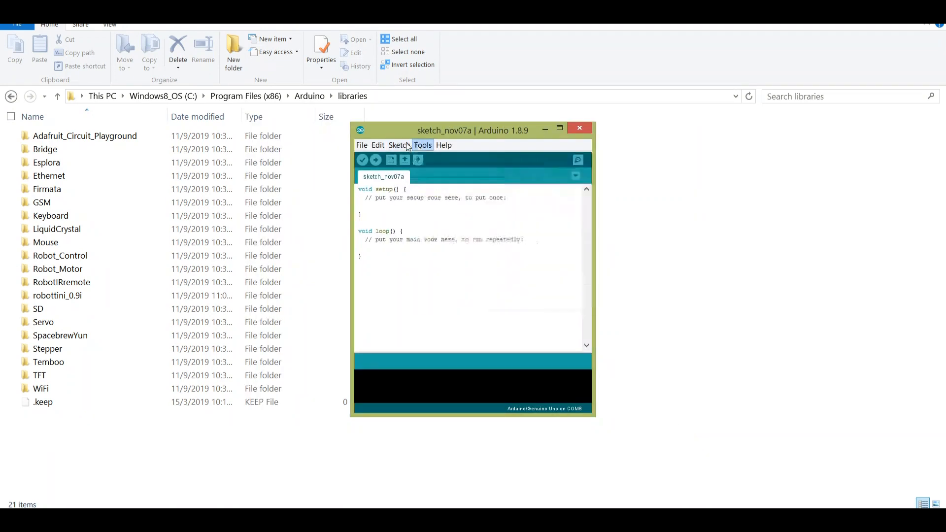
click(399, 145)
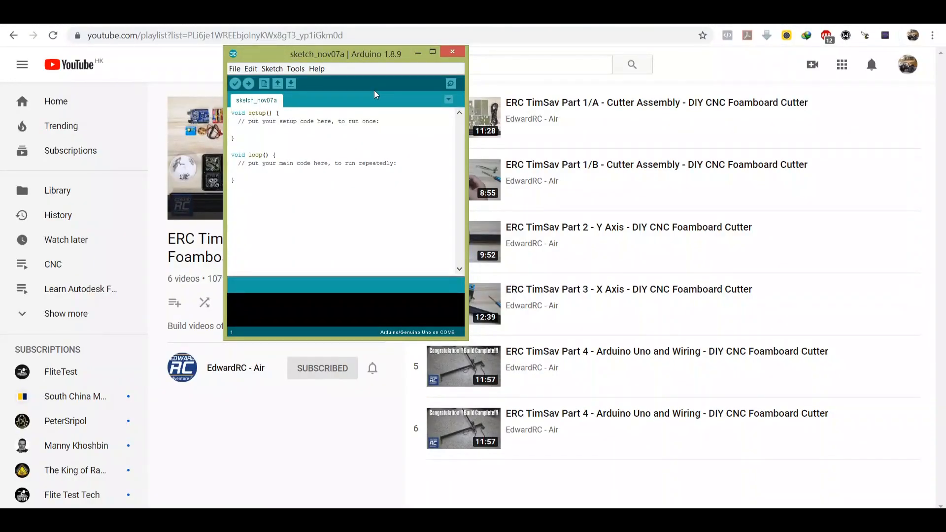
Load the grblUpload example sketch from the robottini_0.9i library
click(235, 68)
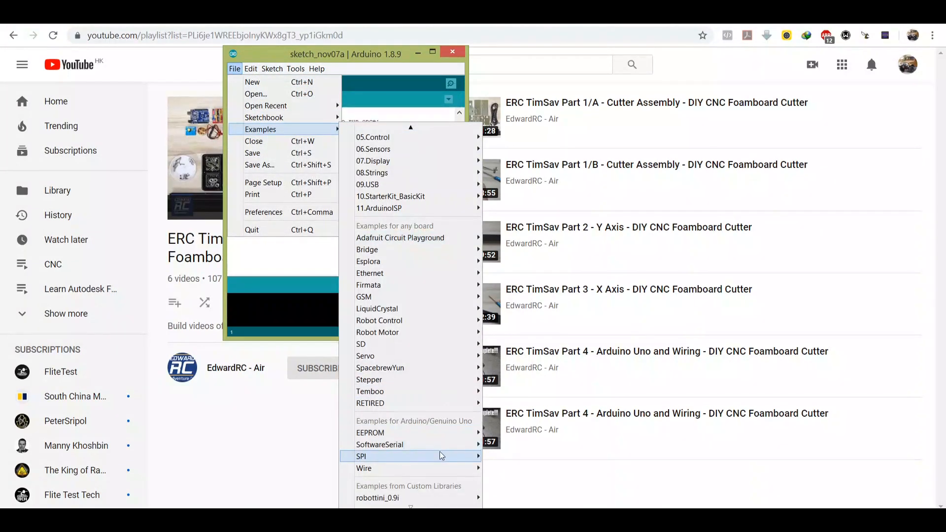
mouse_move(410, 498)
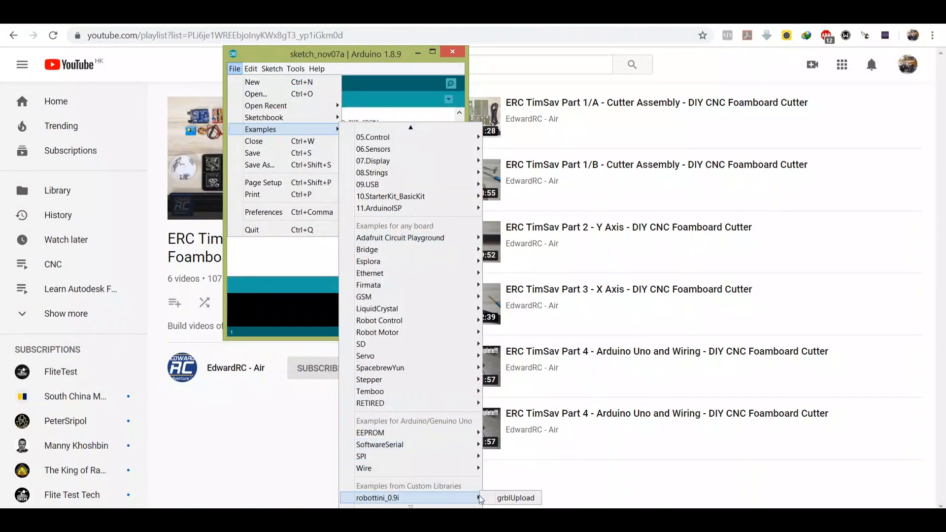
mouse_move(511, 497)
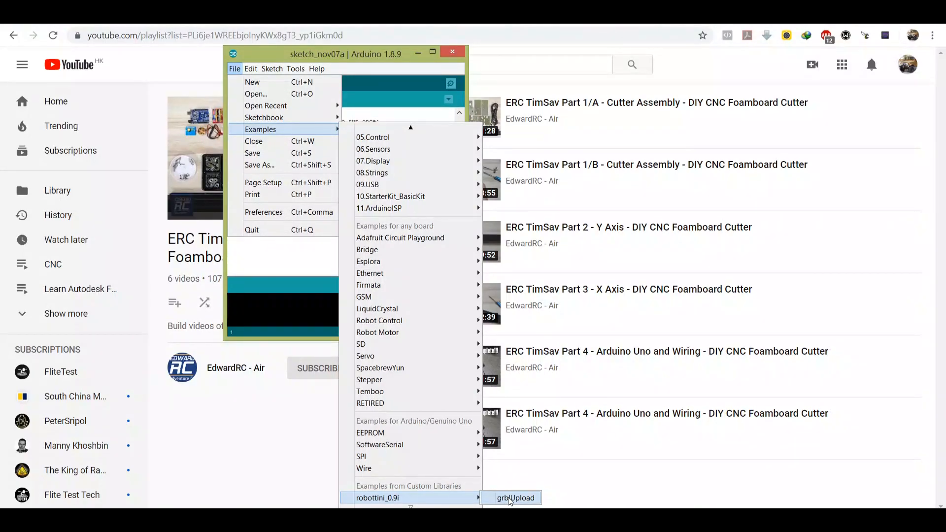
click(516, 498)
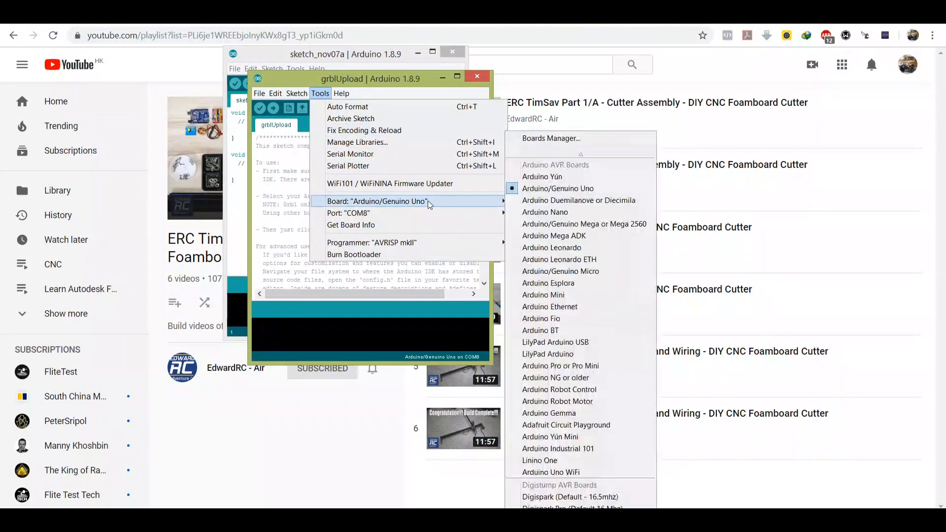
mouse_move(557, 188)
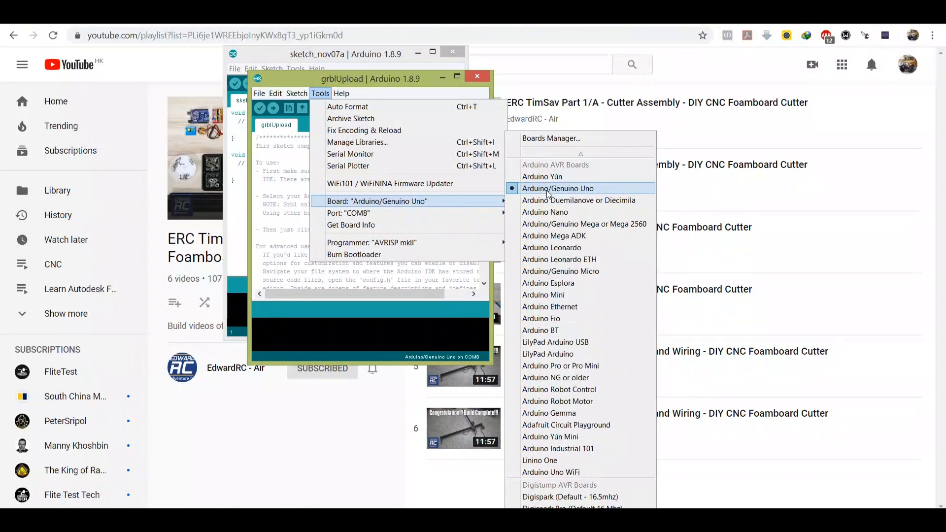
mouse_move(446, 229)
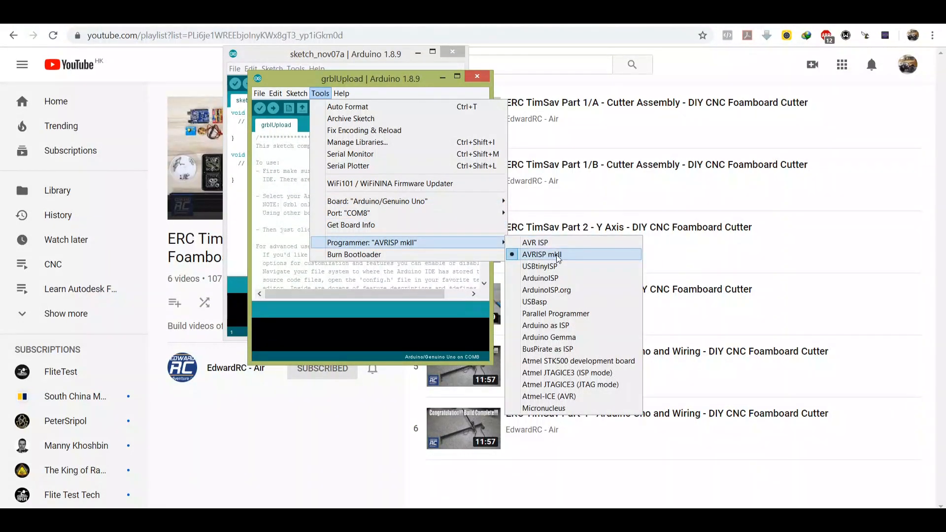
mouse_move(515, 259)
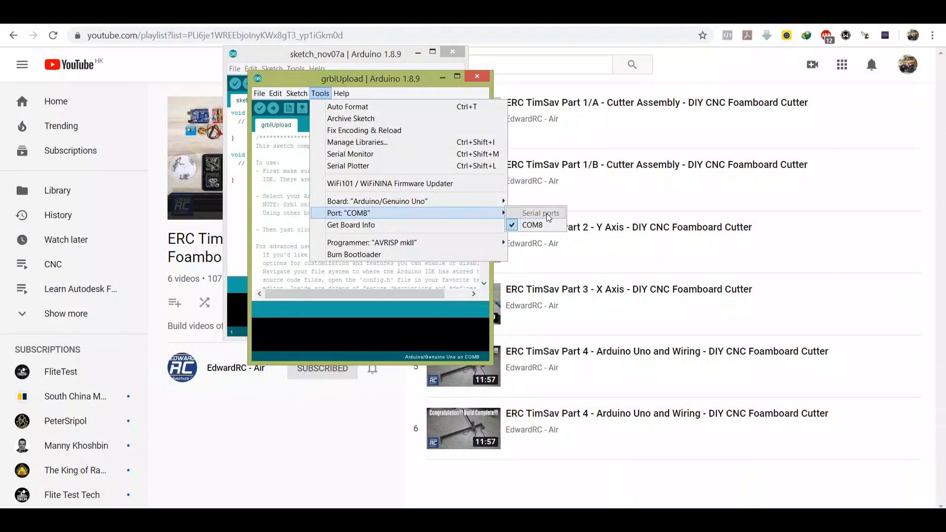
mouse_move(440, 196)
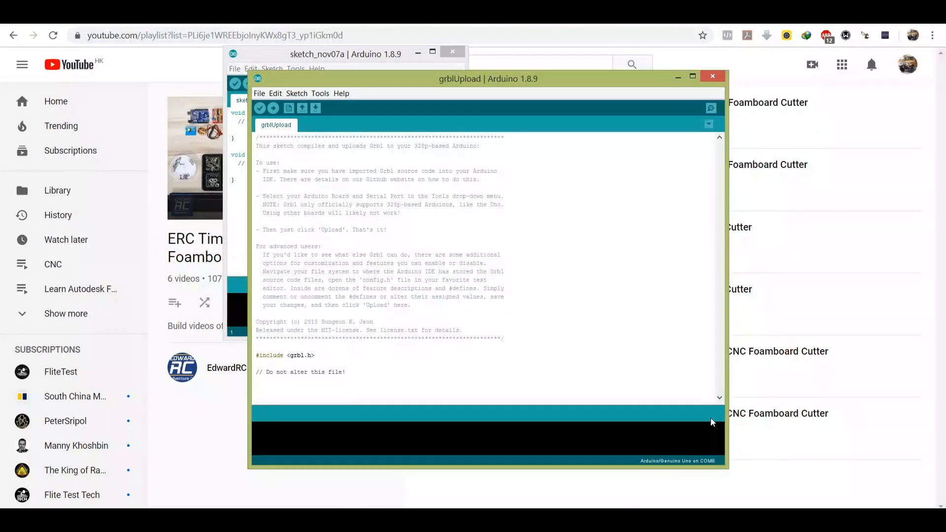
mouse_move(273, 109)
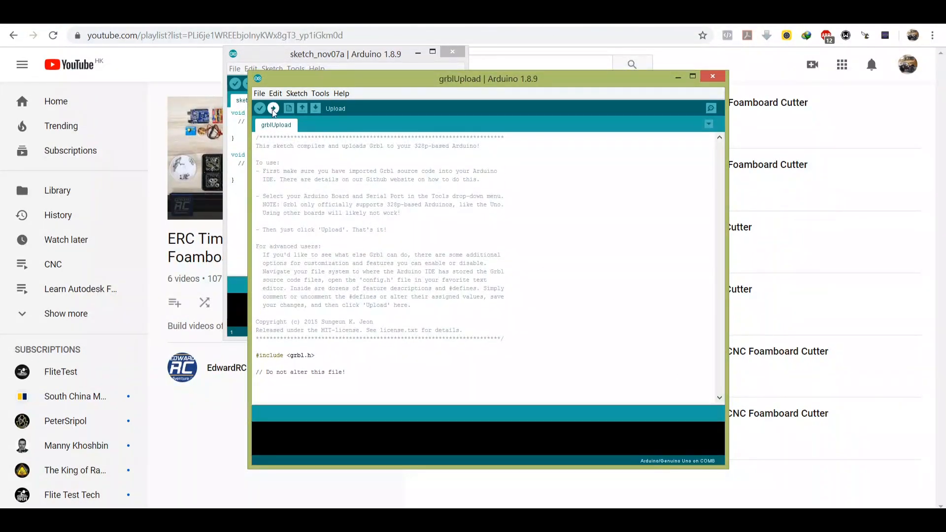
Upload grblUpload to the connected Uno until the log shows Done uploading with flash verified
click(273, 109)
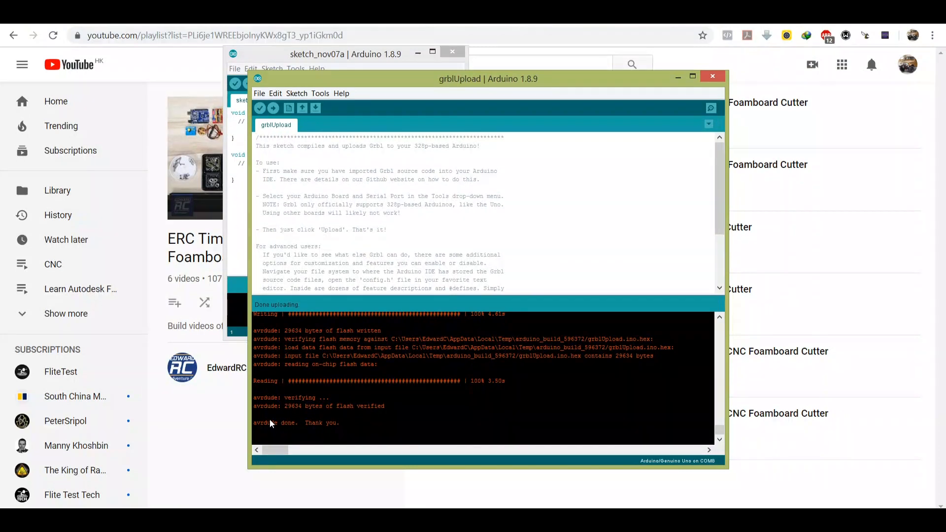
mouse_move(313, 431)
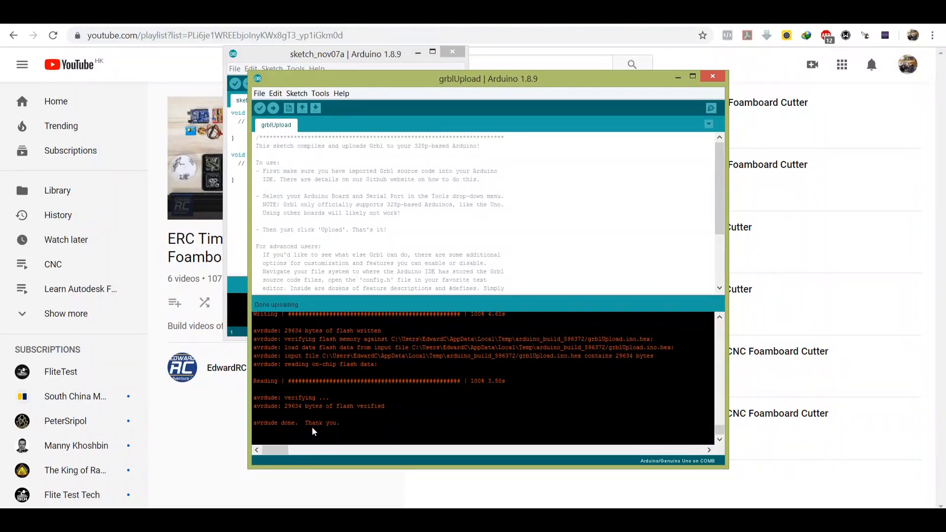
mouse_move(386, 337)
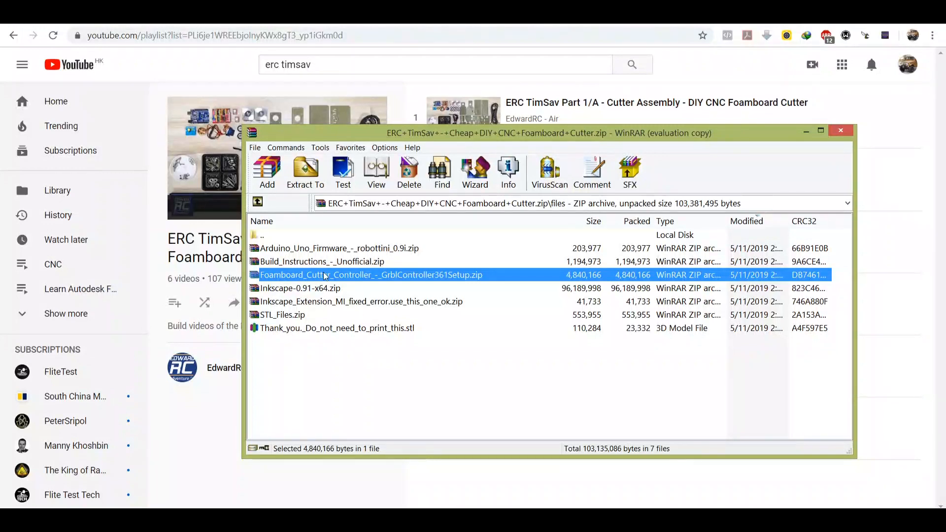
mouse_move(434, 281)
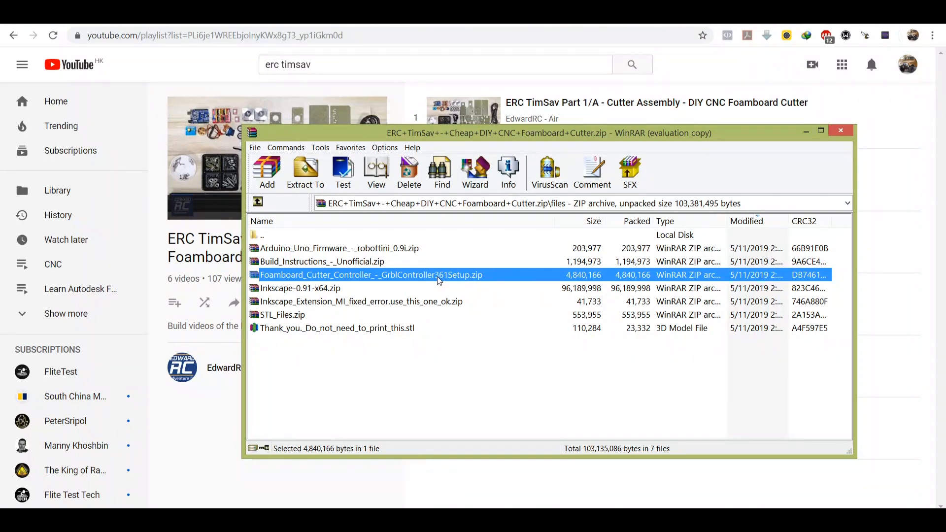
Run GrblController361Setup.exe from the WinRAR archive to install and start Grbl Controller
double_click(369, 275)
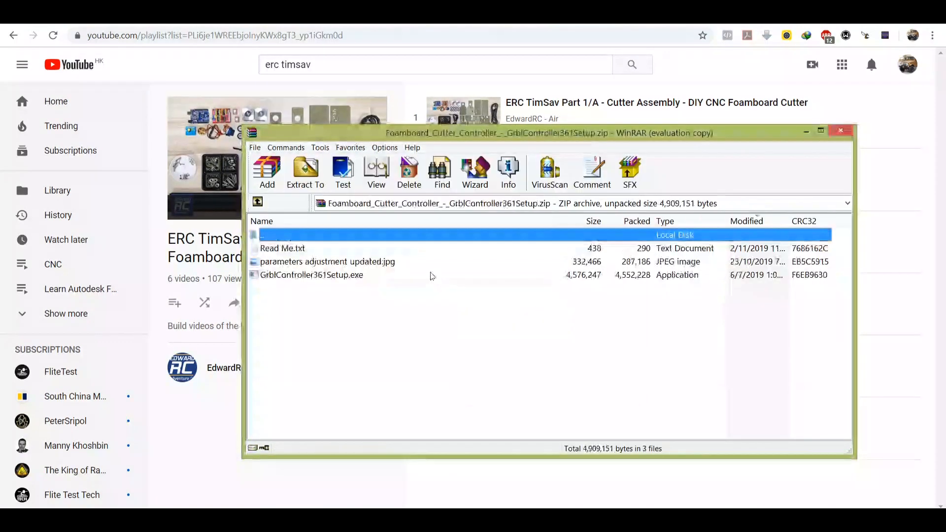
click(311, 275)
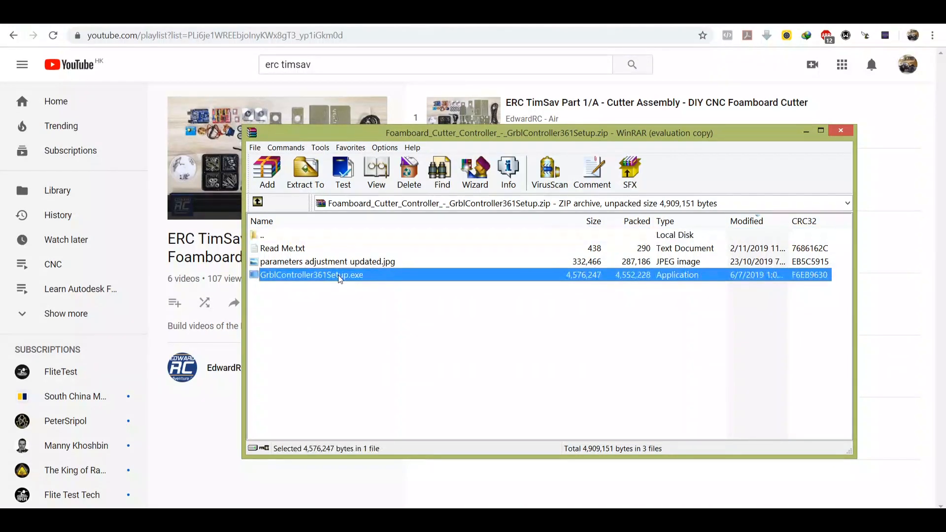
double_click(283, 248)
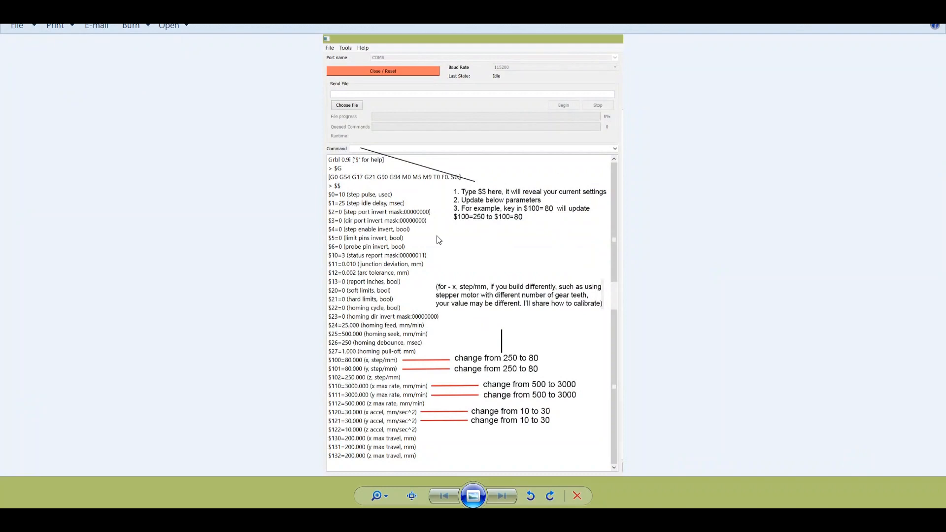
mouse_move(581, 203)
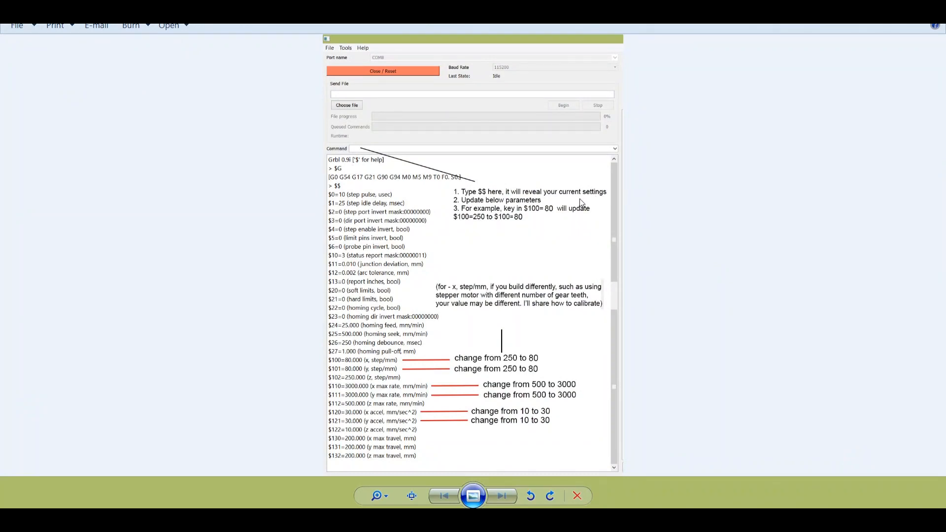
mouse_move(689, 223)
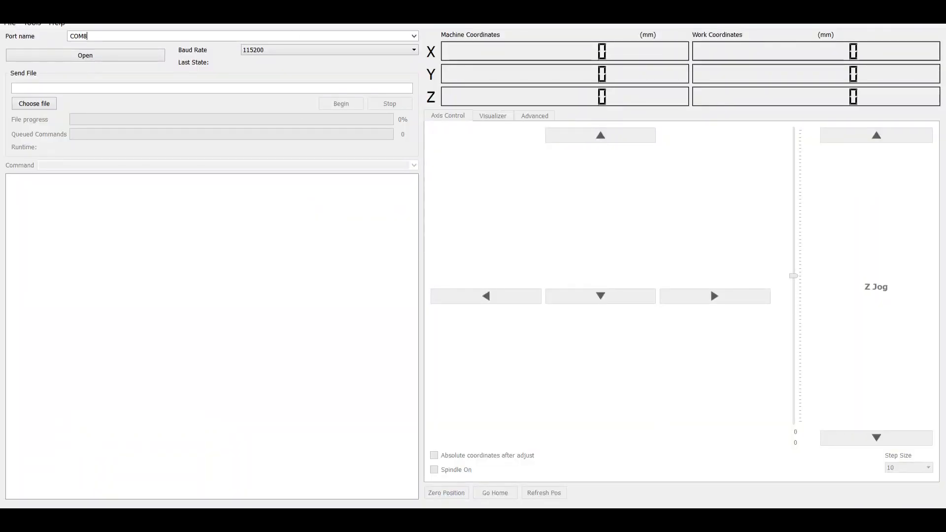
Connect Grbl Controller to the board on COM8 and query the current Grbl 0.9i settings with $$
click(413, 36)
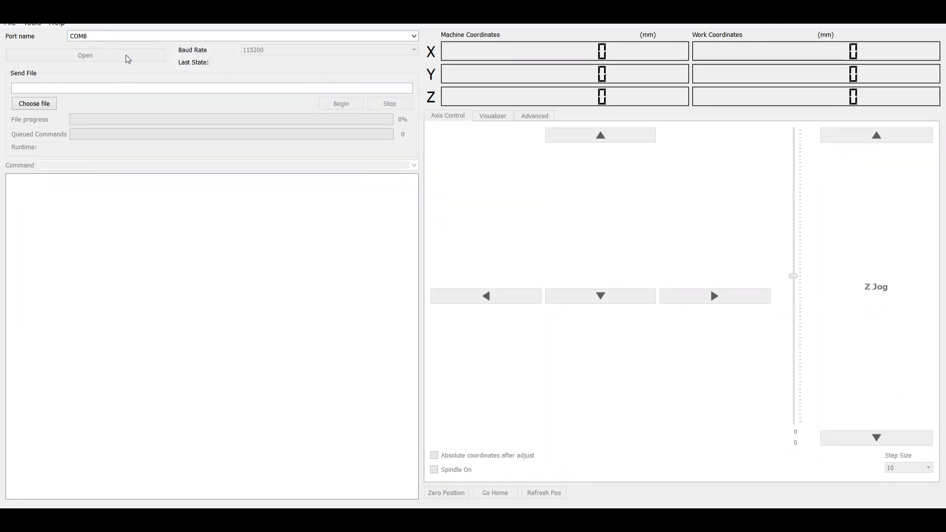
click(85, 56)
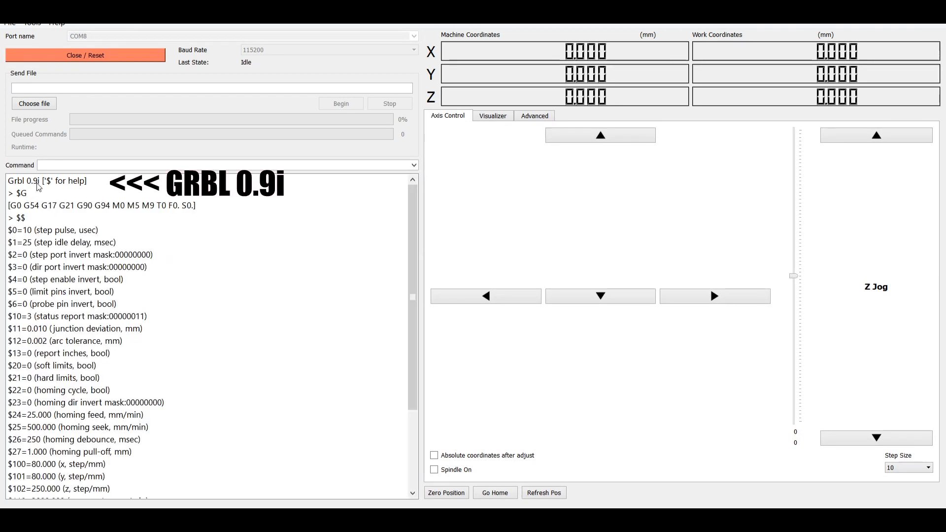
scroll(down, 3)
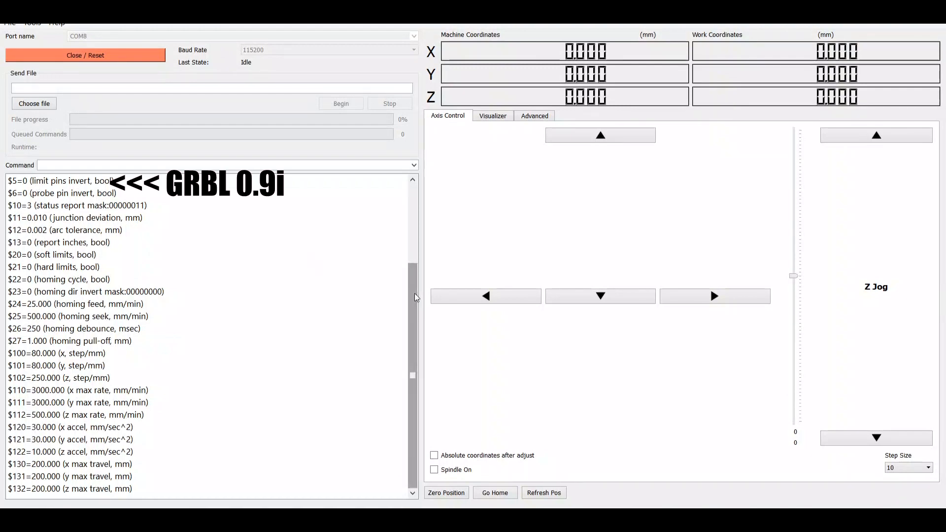
scroll(up, 3)
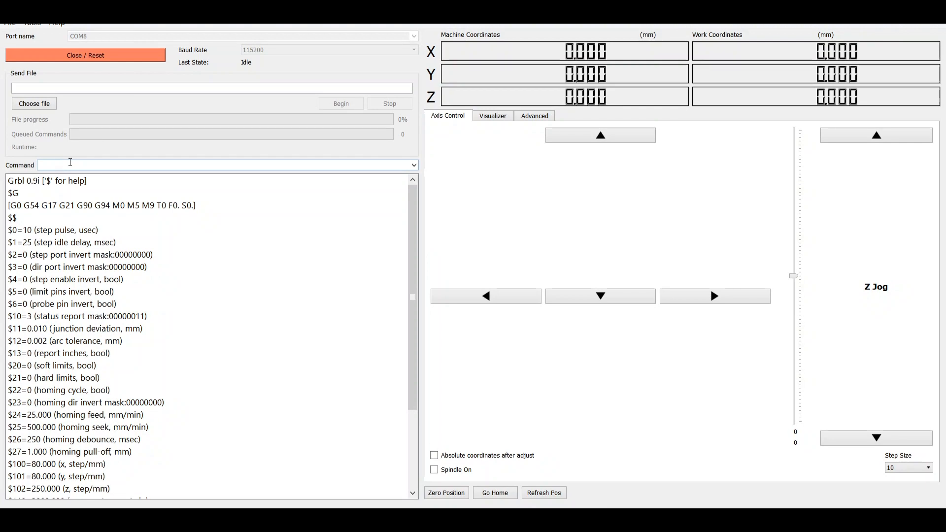
text($$)
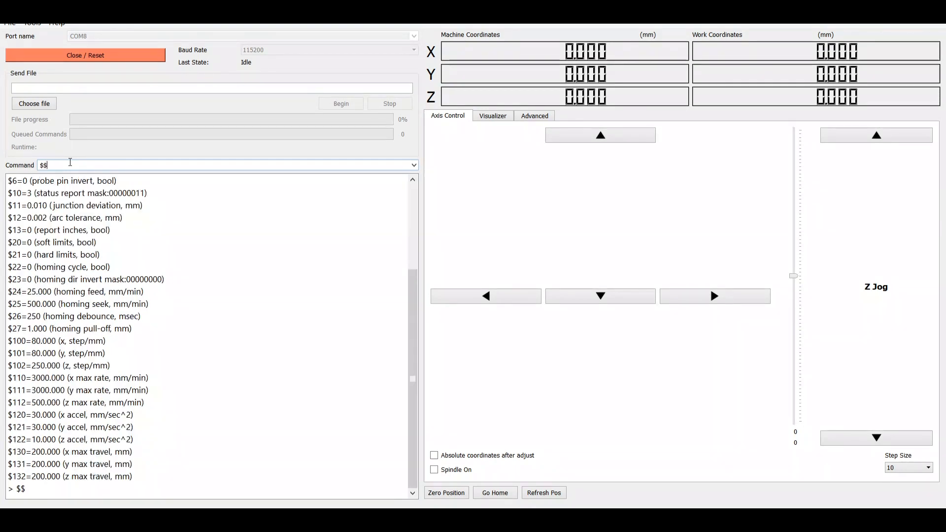
mouse_move(308, 343)
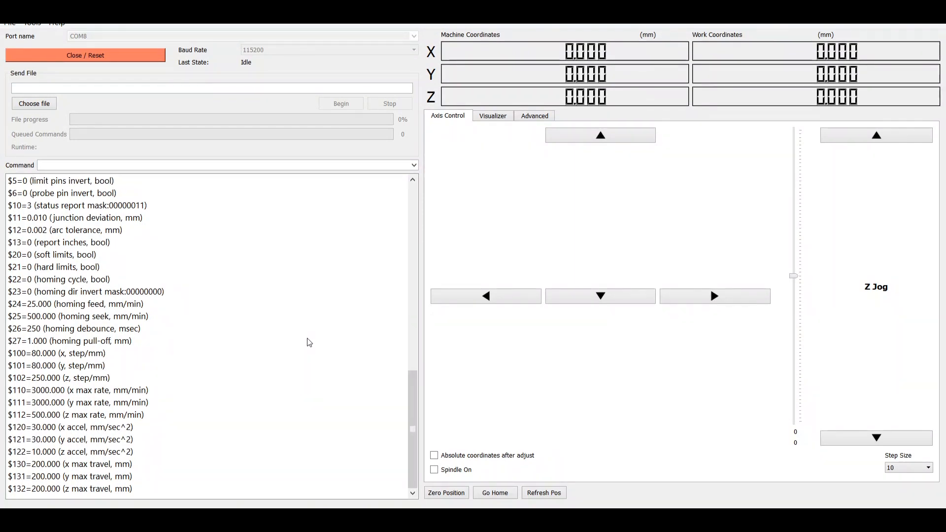
mouse_move(405, 394)
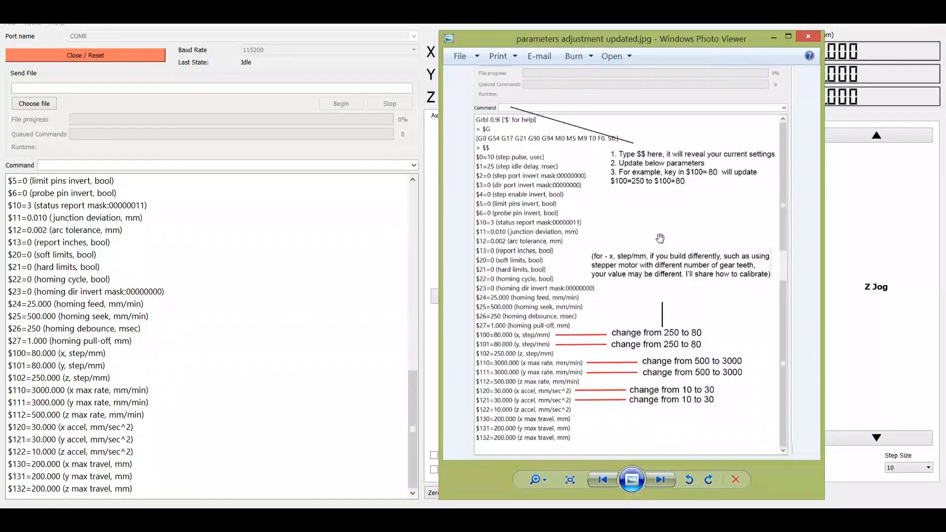
Scroll the reference image down to the $100/$101 advice of 80 steps per mm
scroll(down, 3)
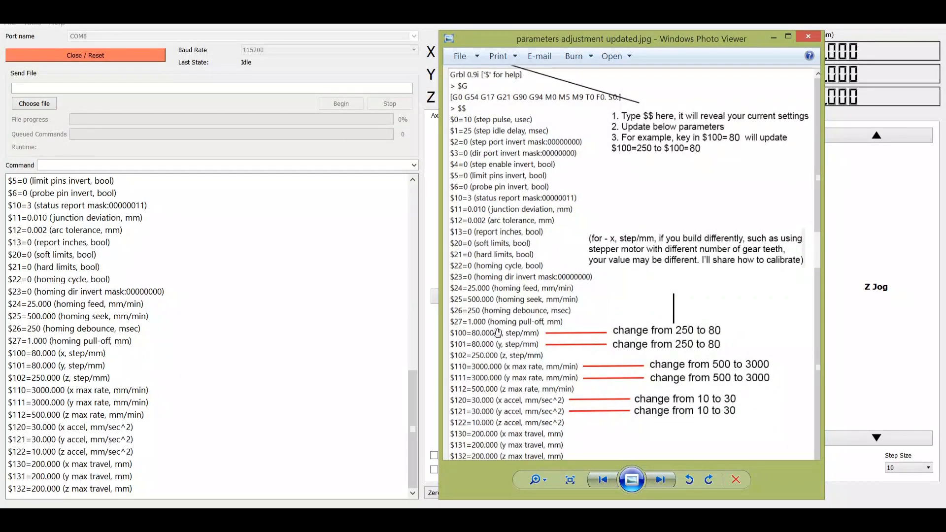
mouse_move(475, 335)
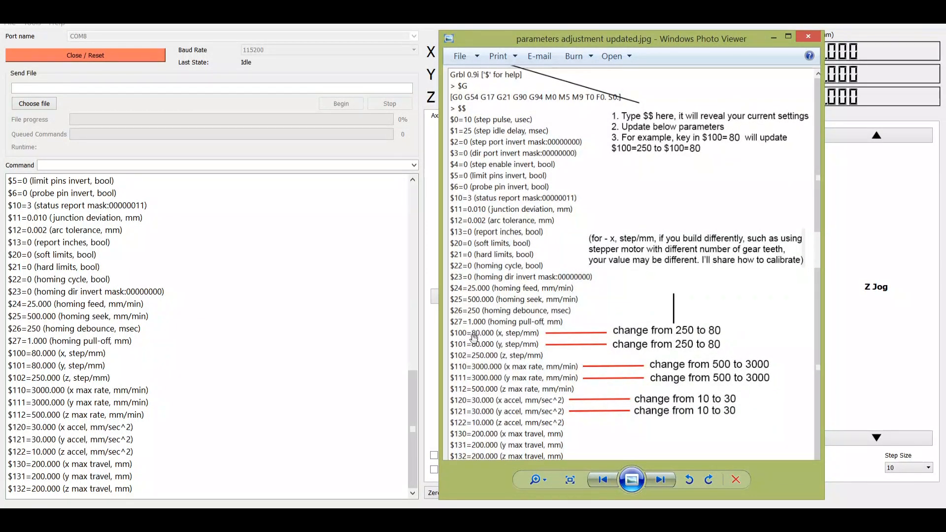
mouse_move(494, 338)
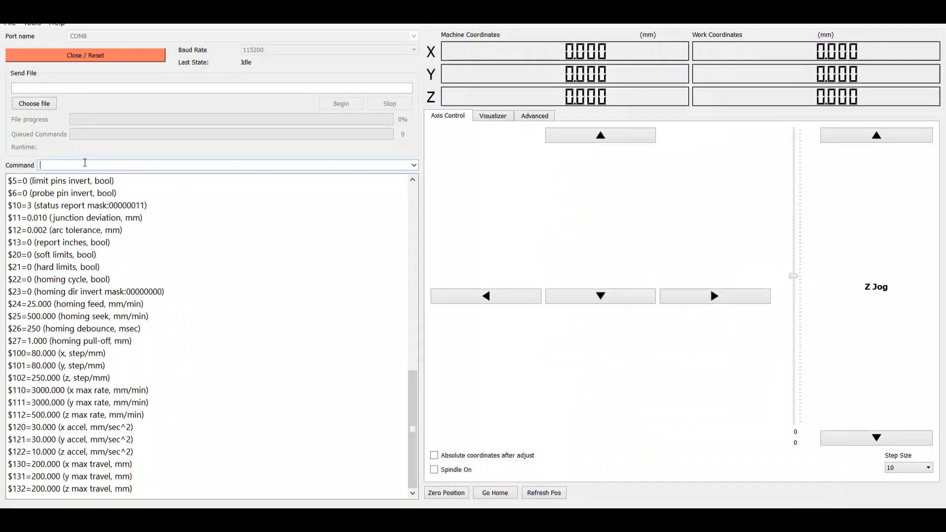
Send $100=80 so the x steps per mm becomes 80
text($$)
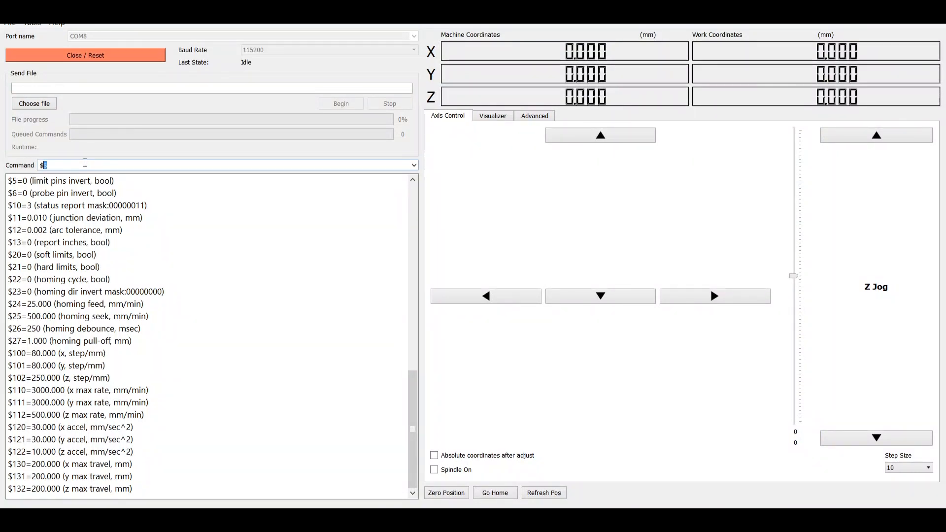
text(100=)
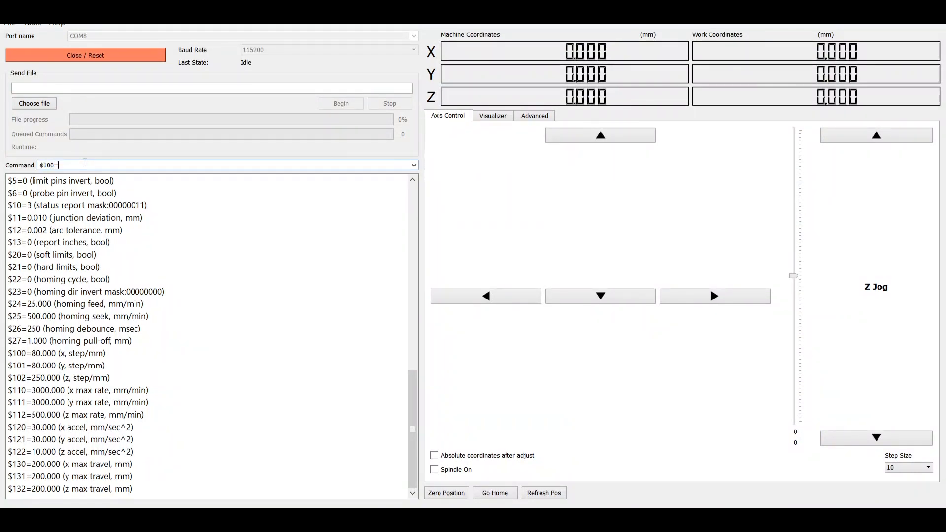
text(80)
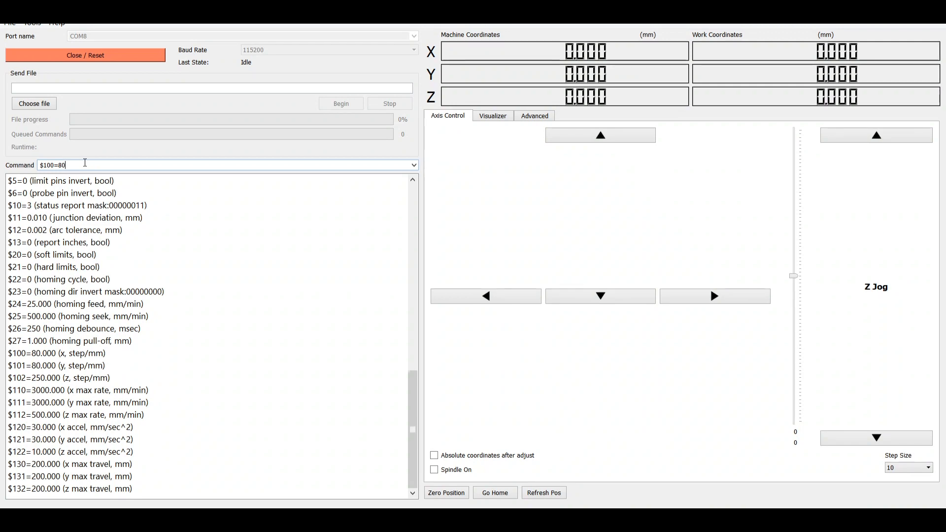
key(Return)
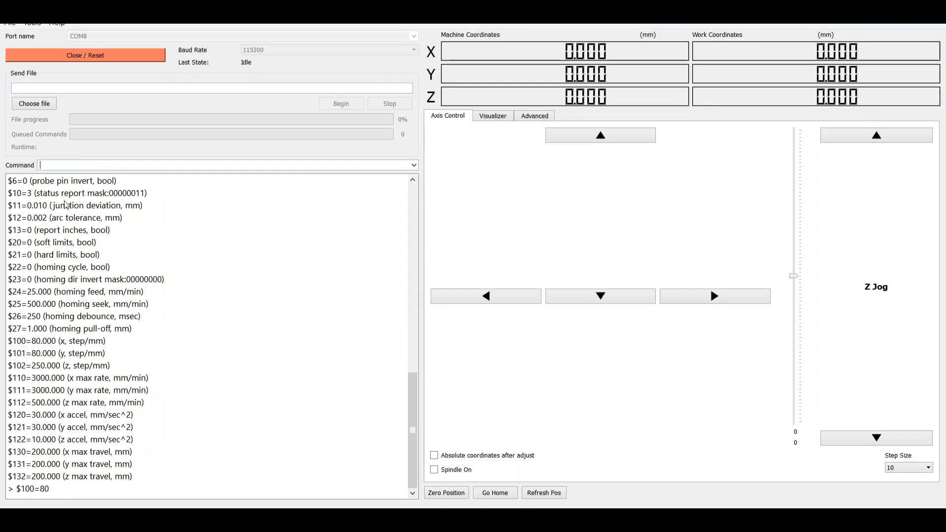
Begin entering the y steps per mm setting $101=8 in the Command box
text($)
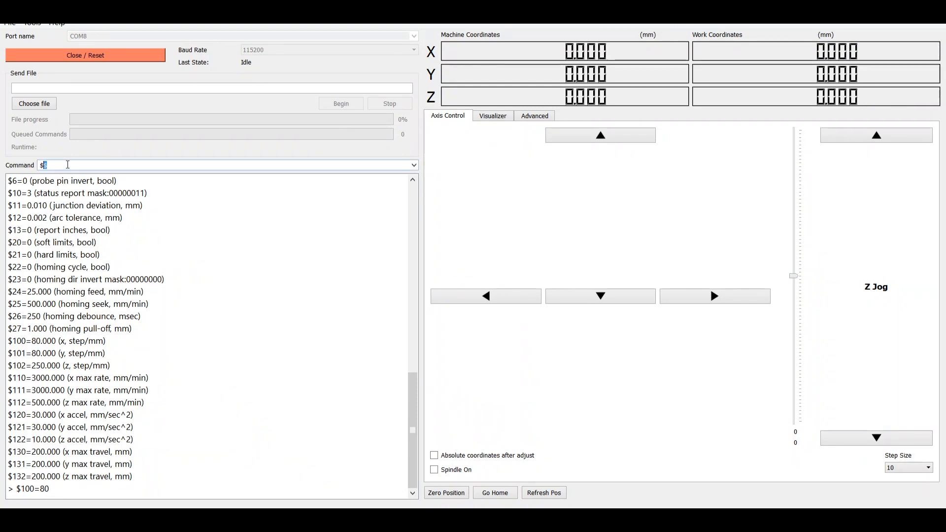
text($101=)
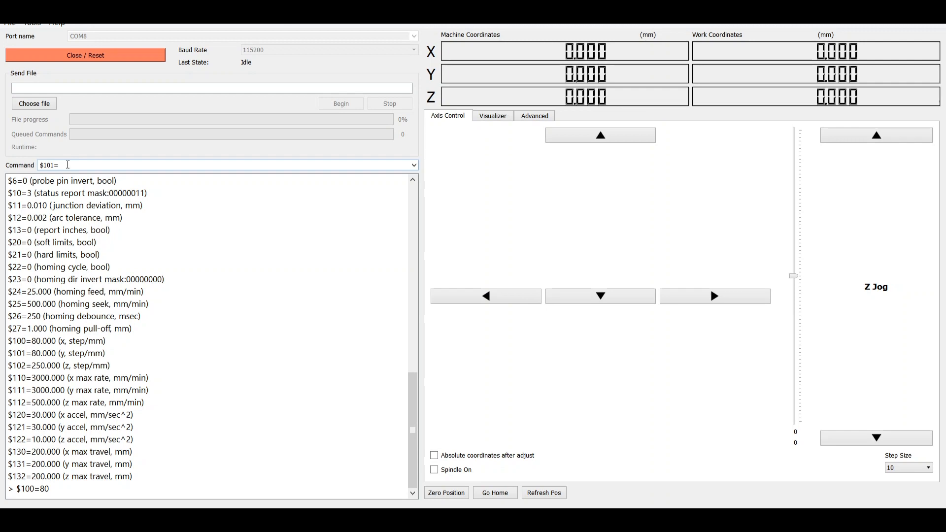
mouse_move(65, 361)
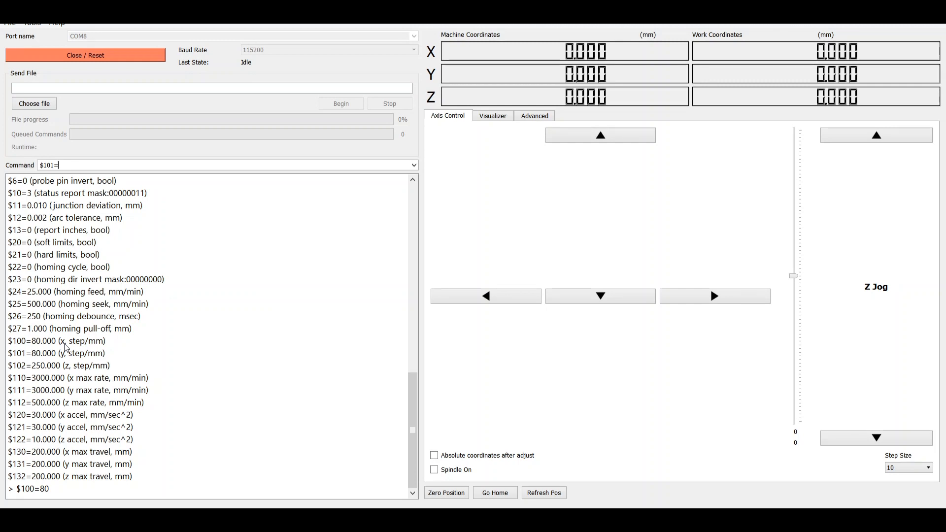
text(8)
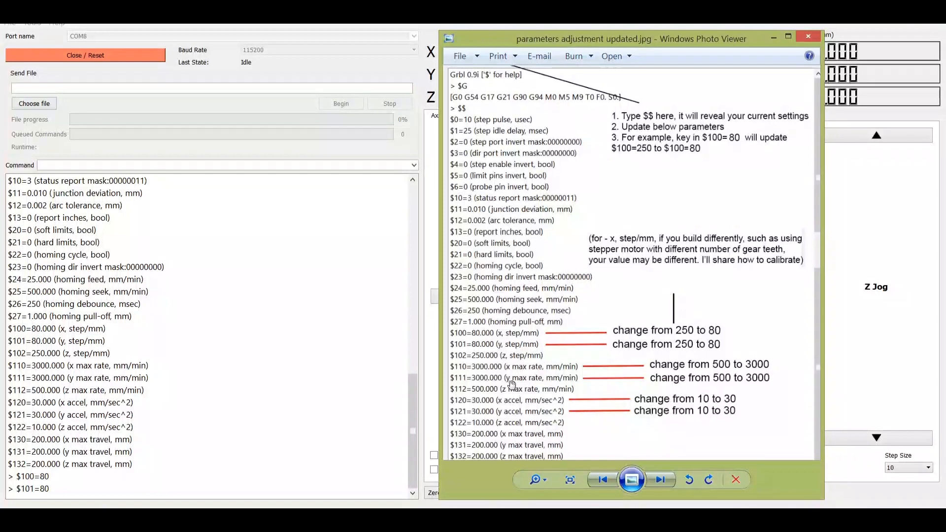
mouse_move(463, 374)
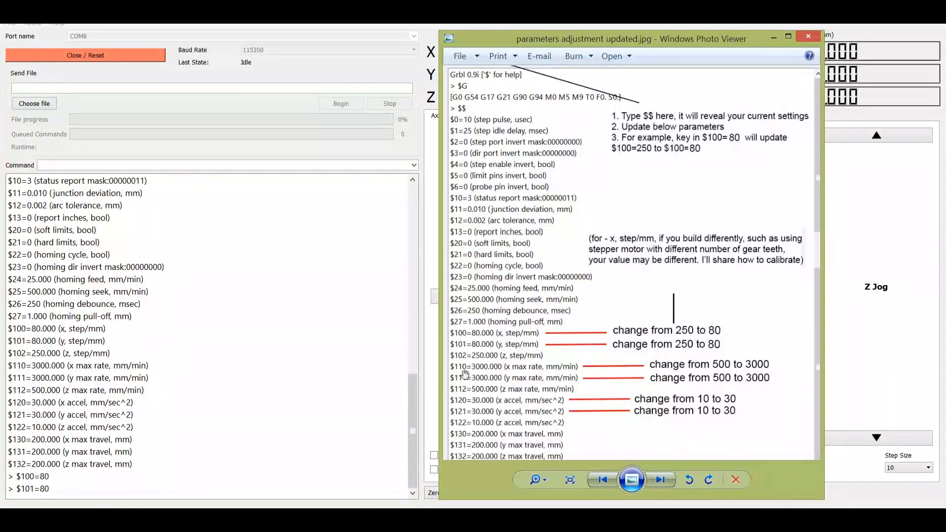
mouse_move(477, 375)
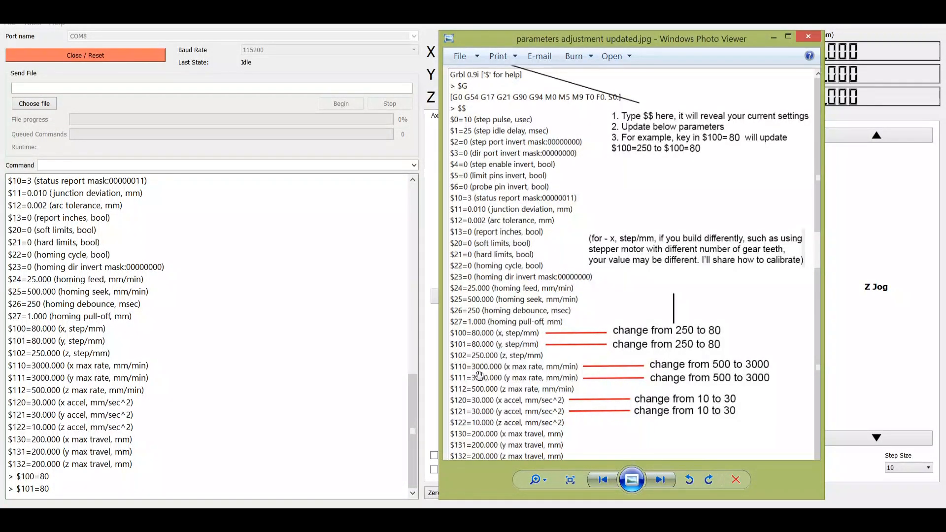
mouse_move(509, 359)
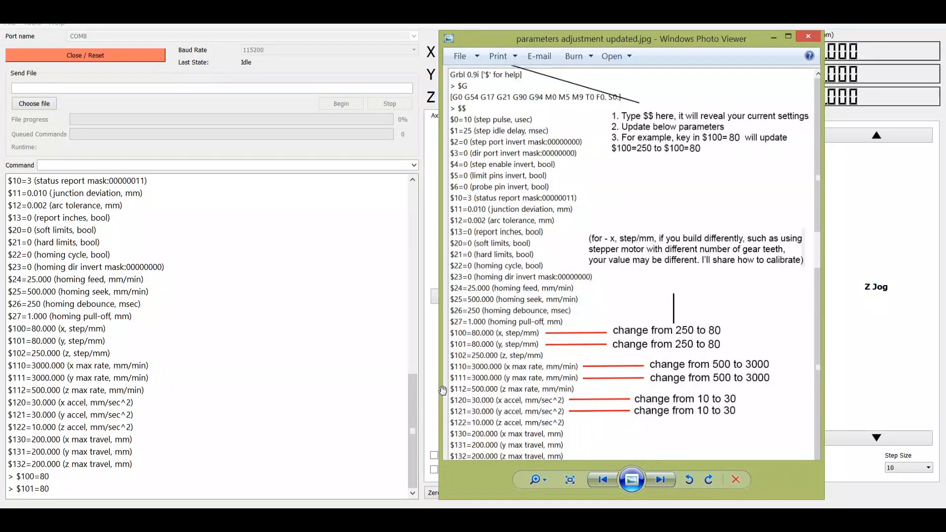
mouse_move(64, 376)
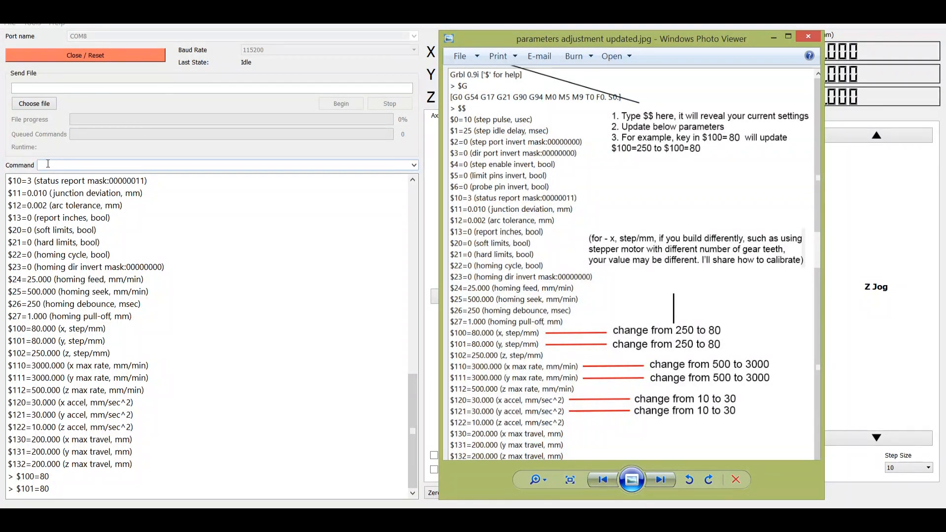
Return focus to Grbl Controller after reading the 3000 max-rate advice
click(808, 36)
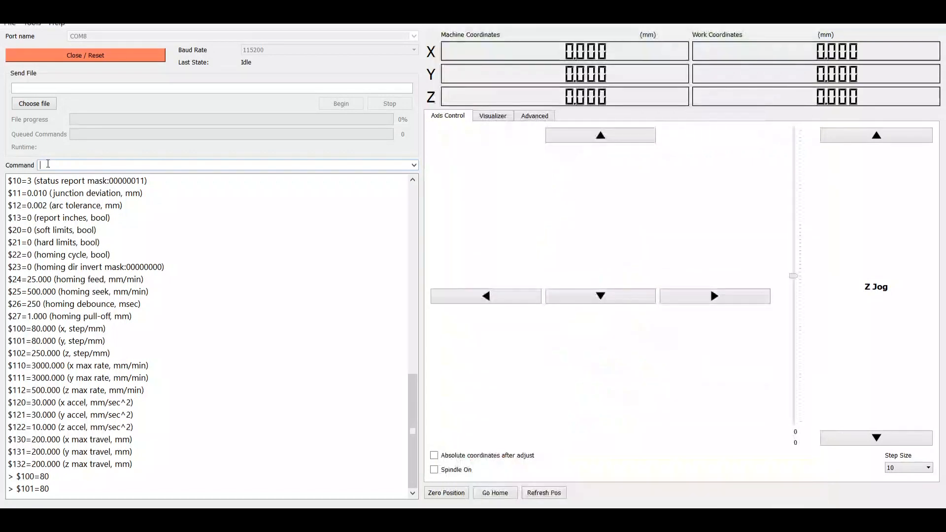
Send $110=3000 to set the x maximum rate, ready for the y rate
text($11)
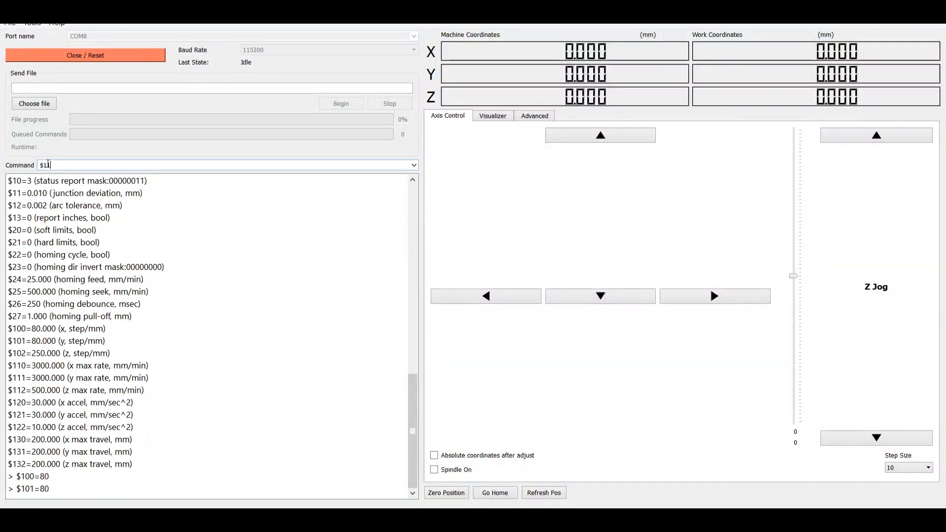
text(0)
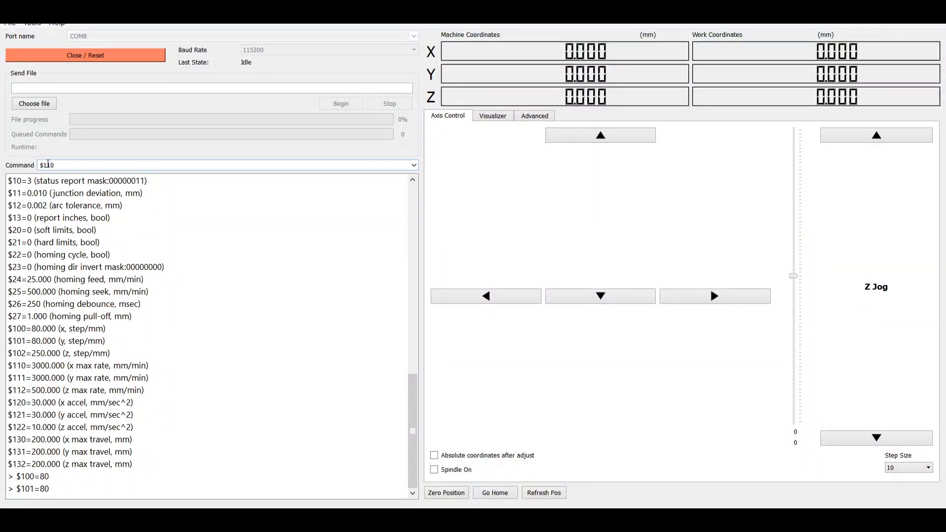
text(=3000)
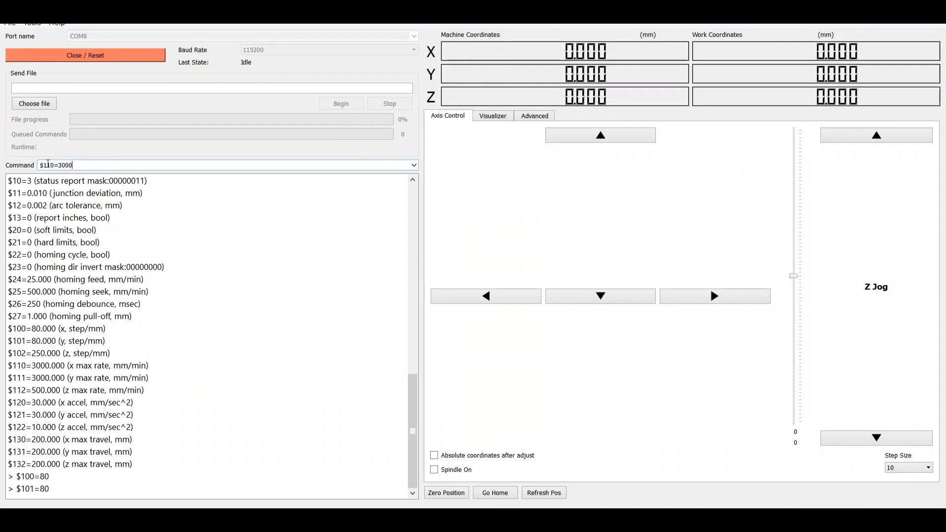
key(Return)
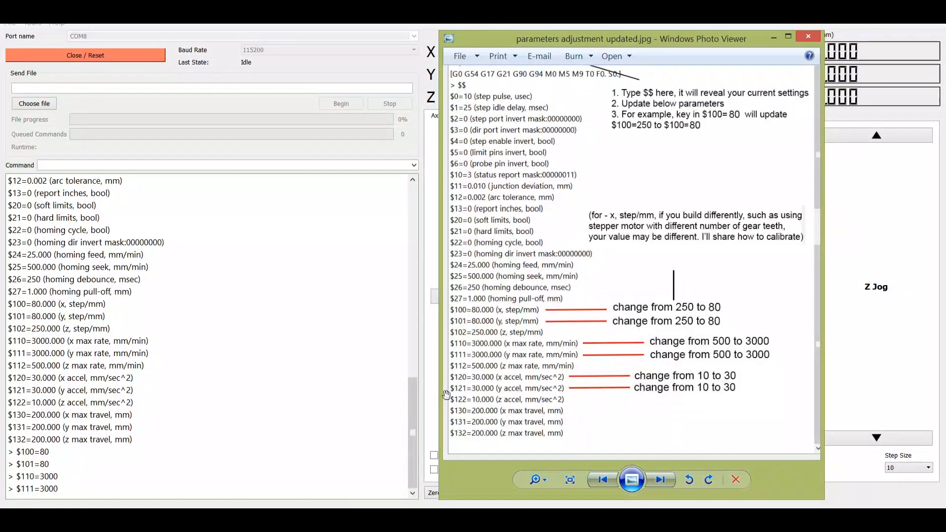
click(808, 37)
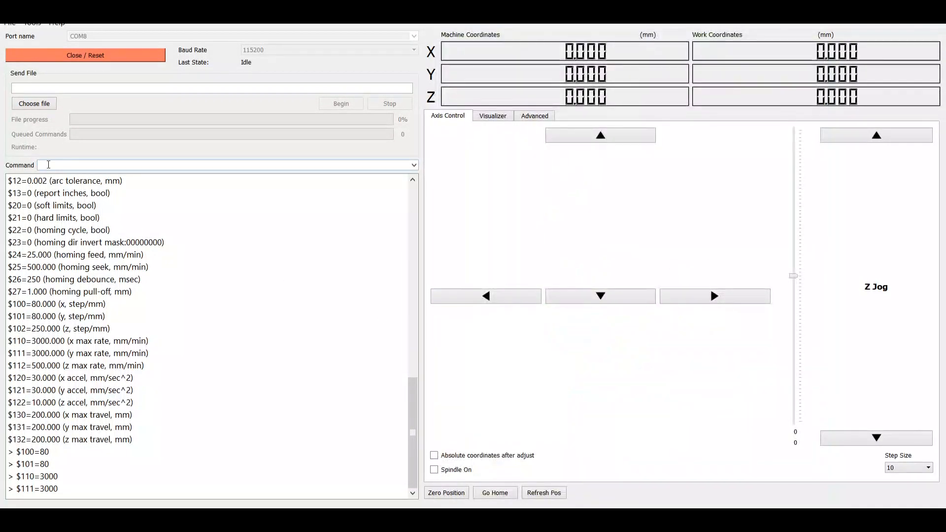
Submit an unfinished $120= (bad number format), then start entering $121=3 for y acceleration
text($120=)
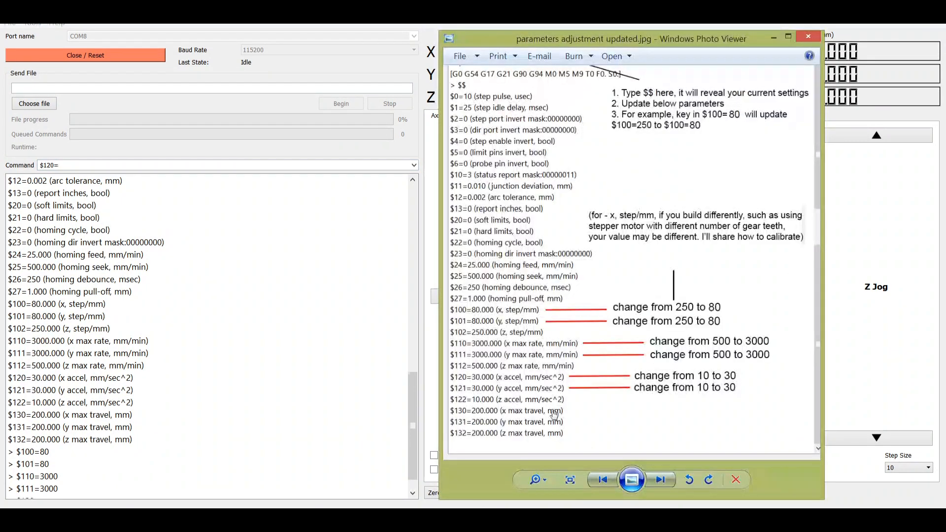
key(Return)
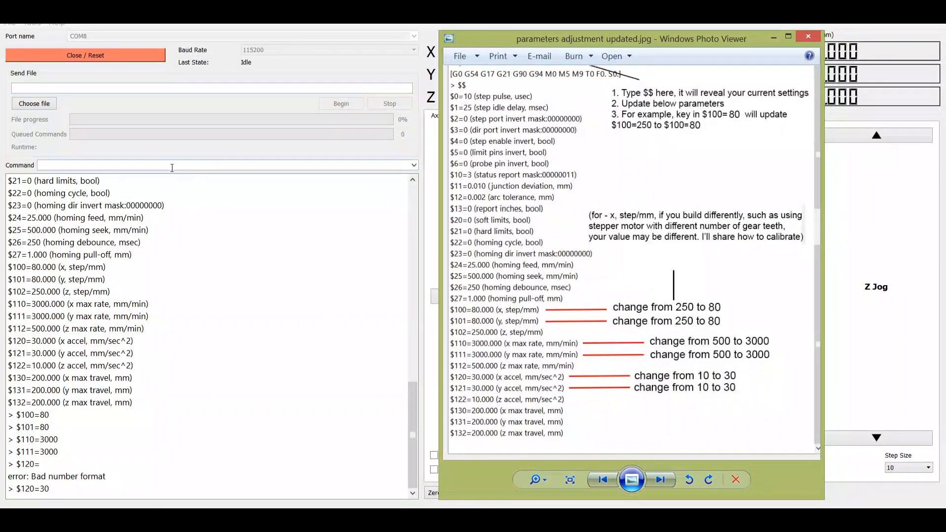
click(808, 37)
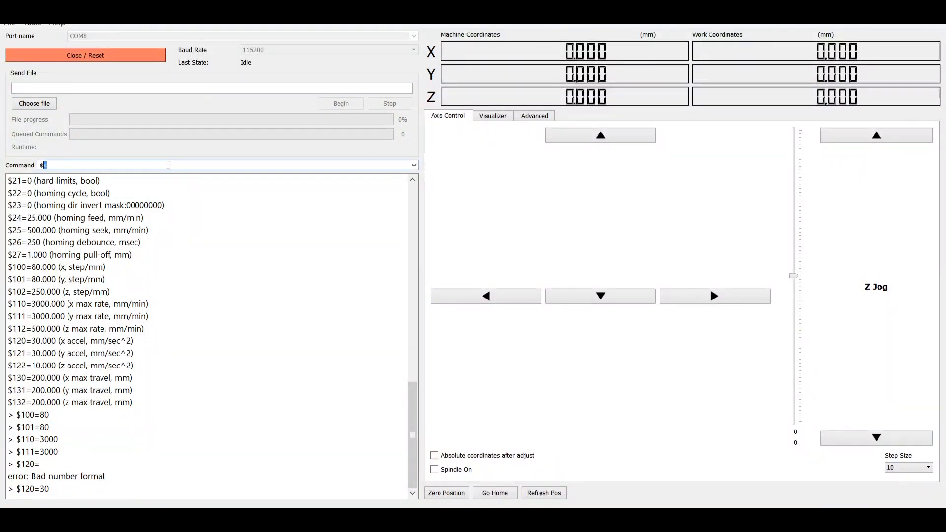
text($121=3-)
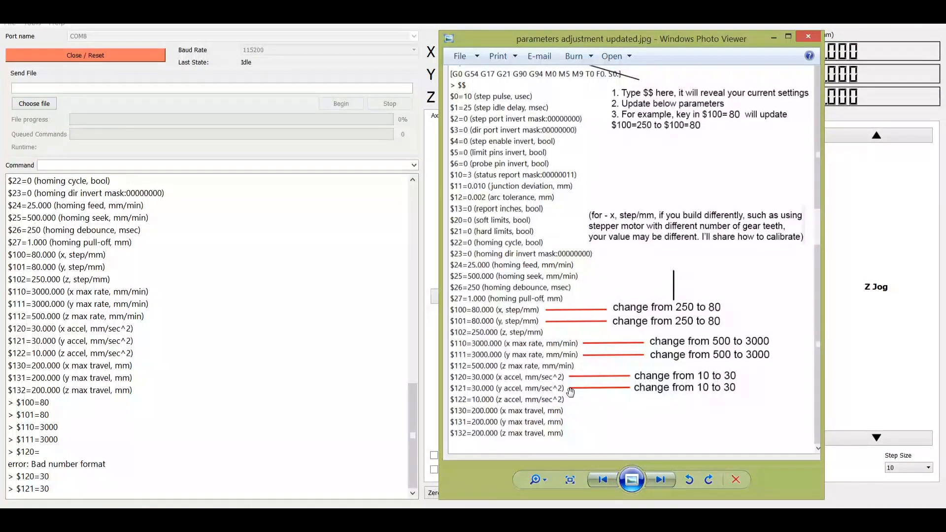
mouse_move(501, 378)
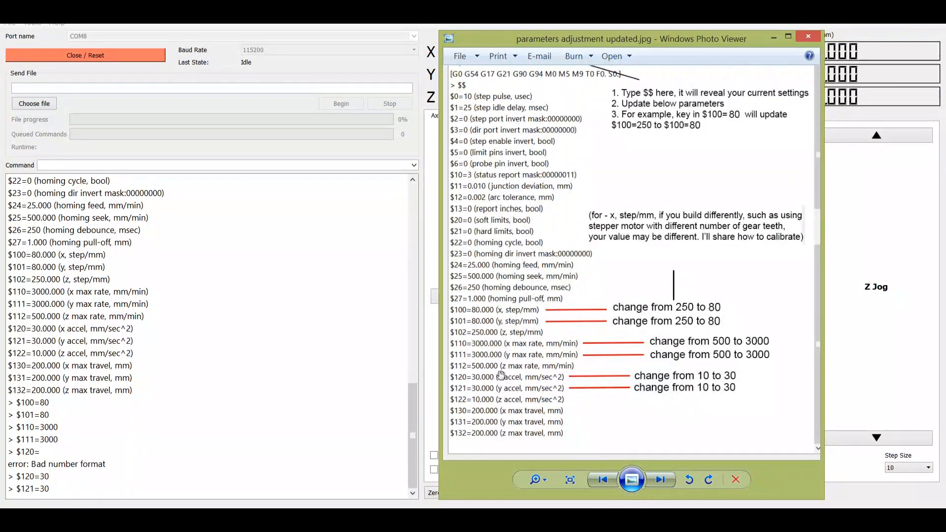
mouse_move(511, 387)
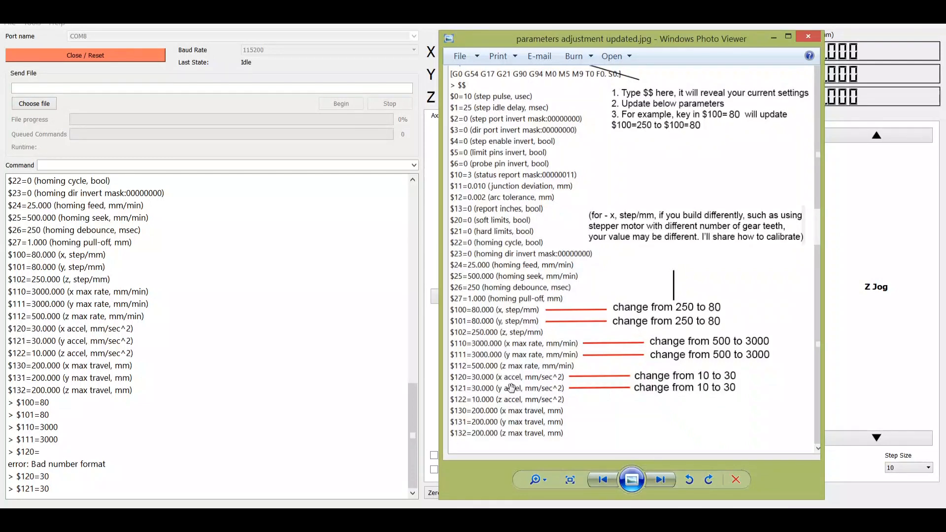
mouse_move(543, 350)
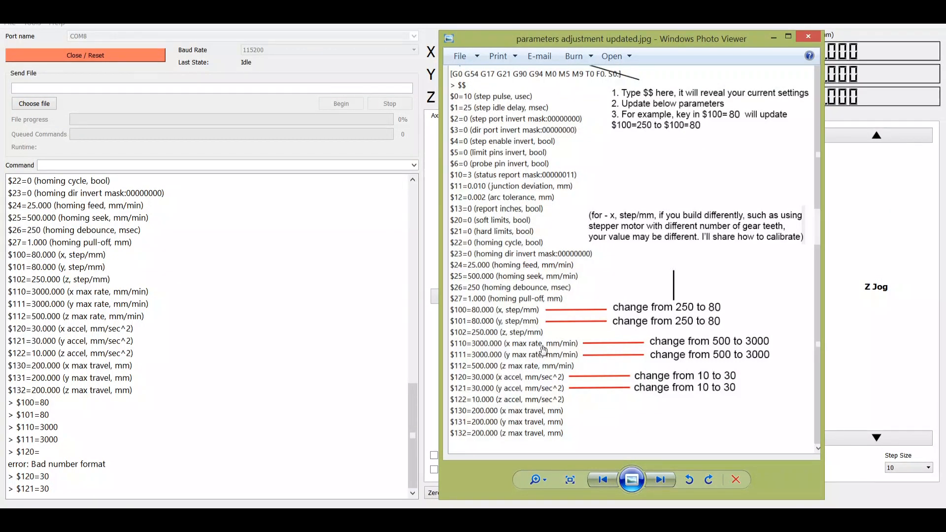
mouse_move(509, 387)
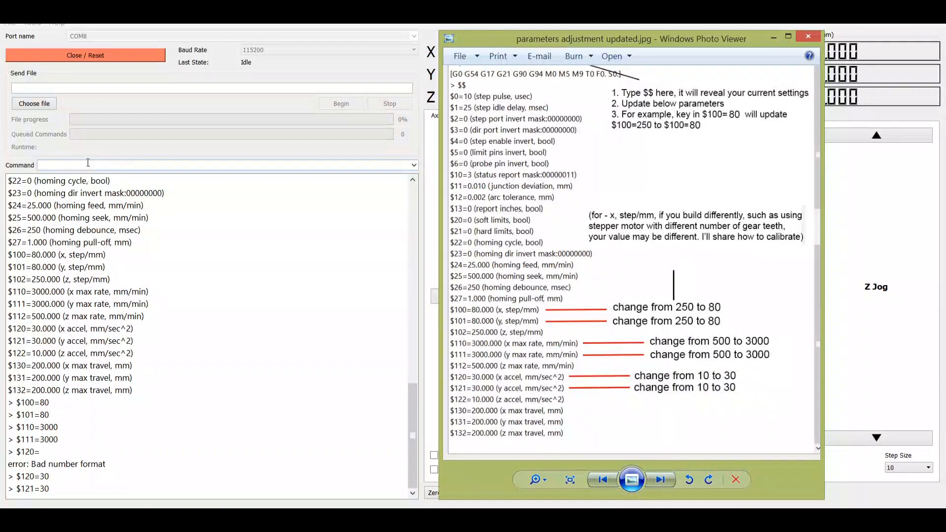
Query $$ again and mark the x step/mm line now reading 80
click(808, 37)
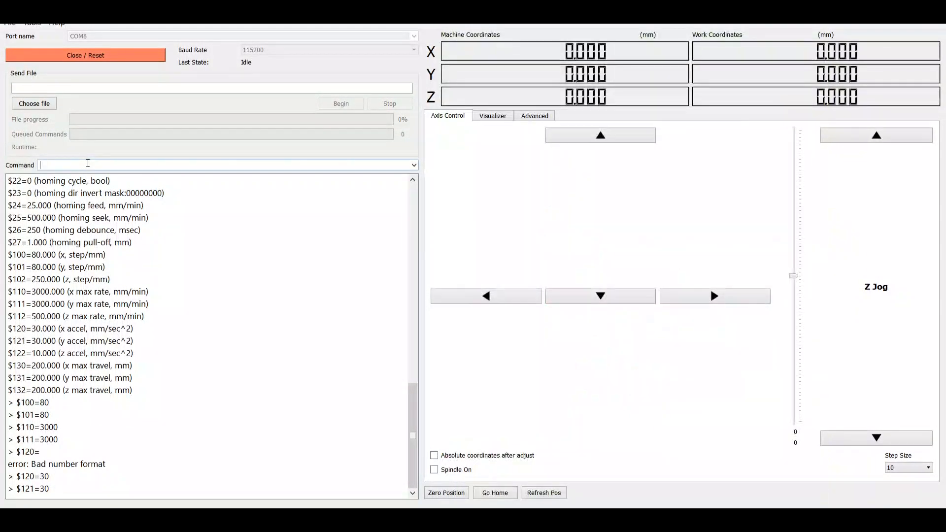
text($$)
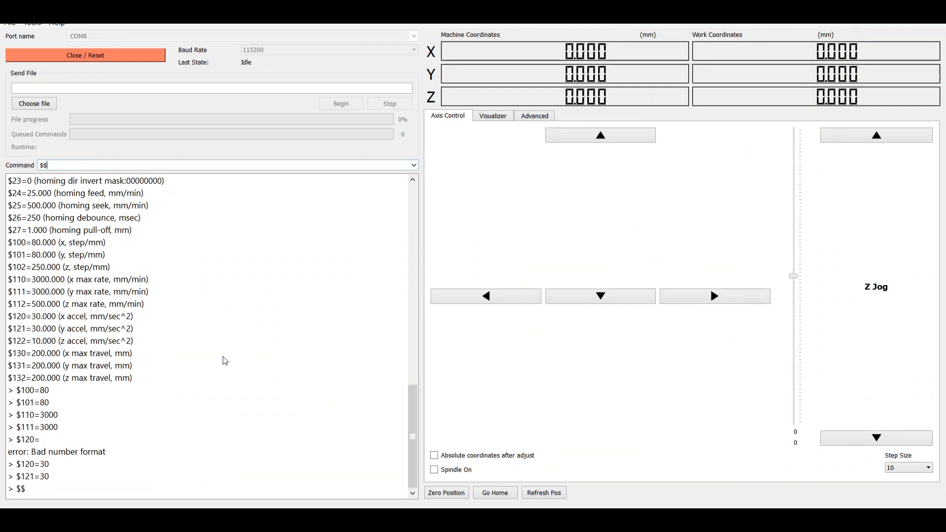
mouse_move(203, 369)
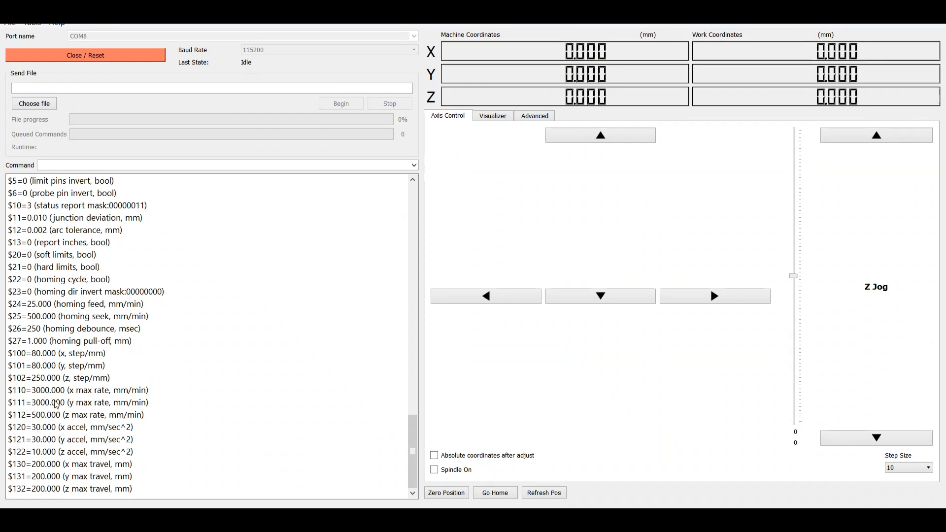
click(71, 353)
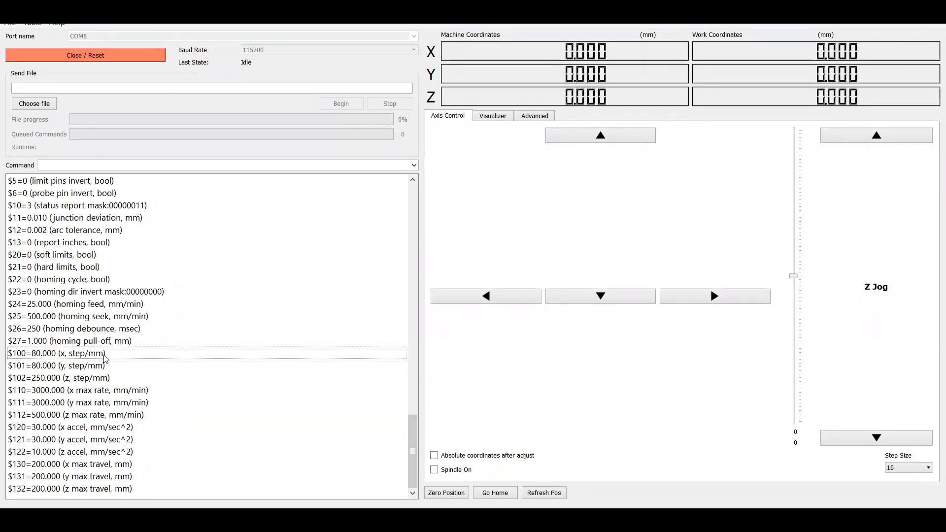
mouse_move(452, 356)
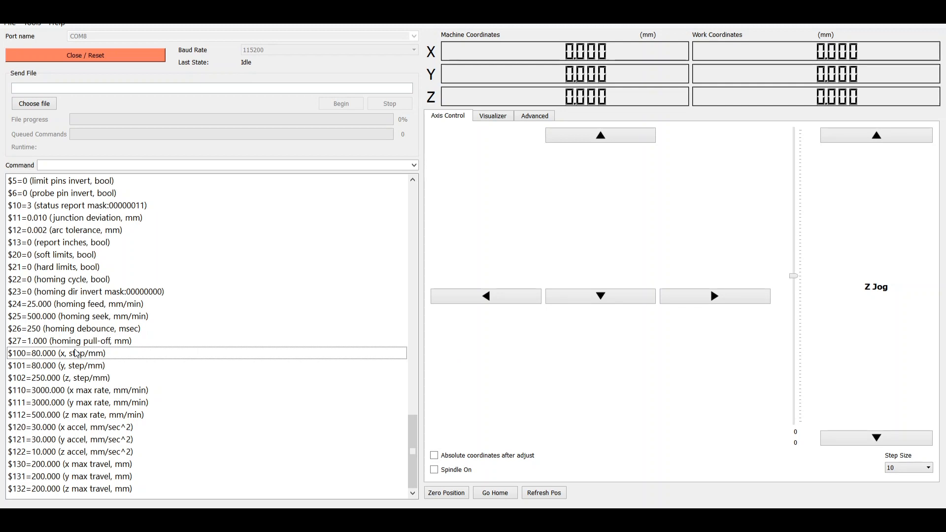
mouse_move(111, 362)
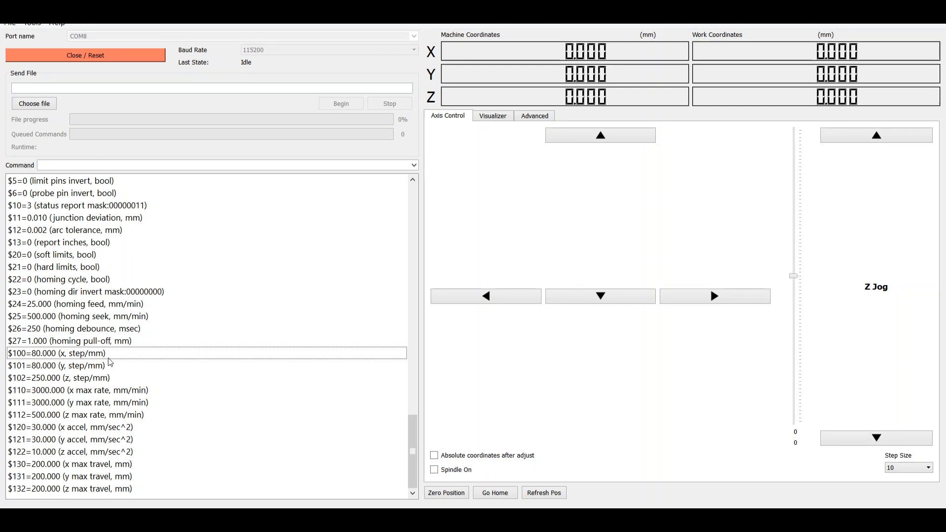
mouse_move(82, 359)
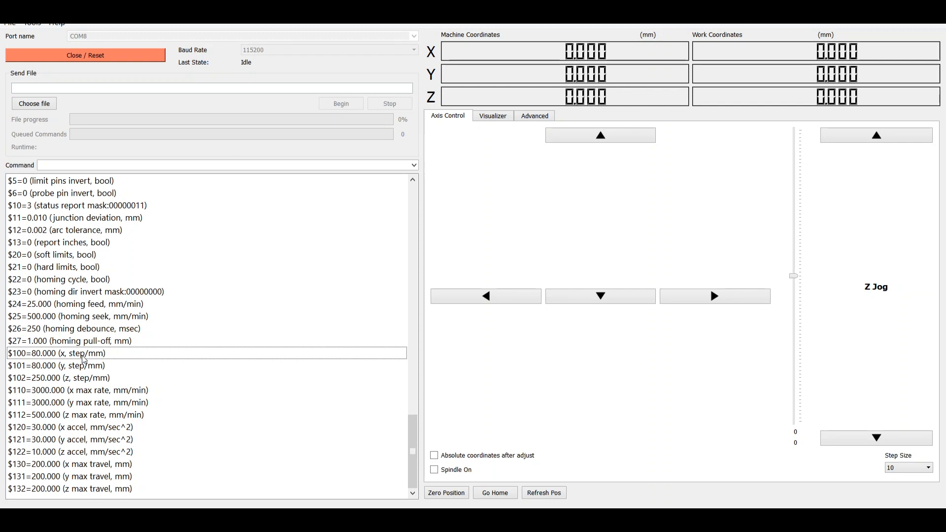
mouse_move(114, 371)
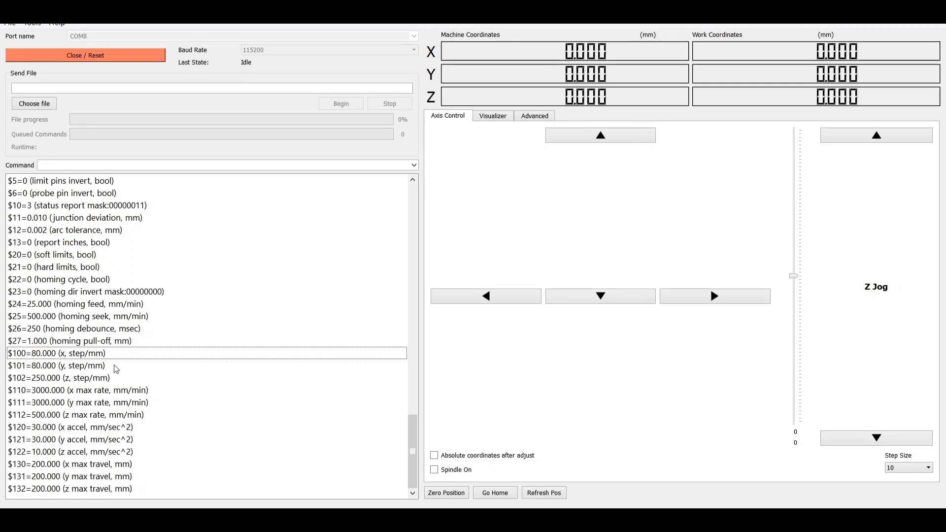
mouse_move(161, 368)
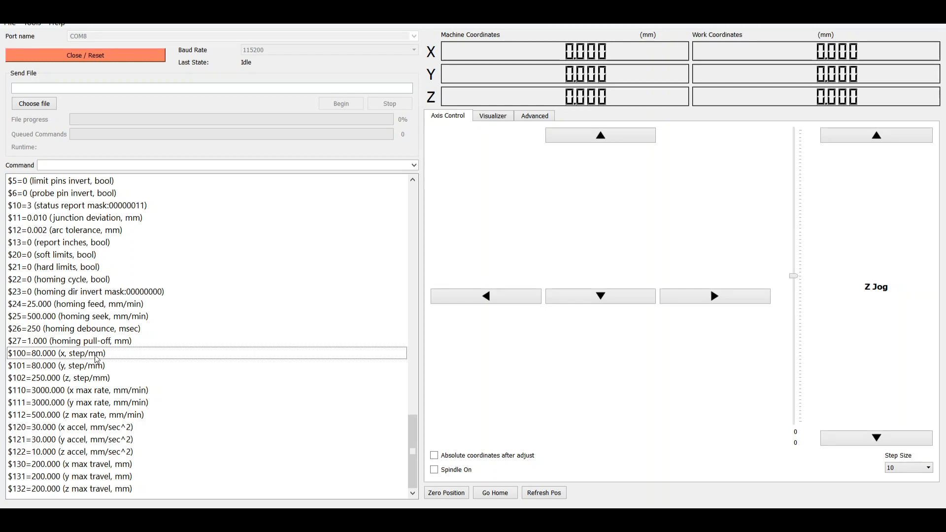
mouse_move(162, 365)
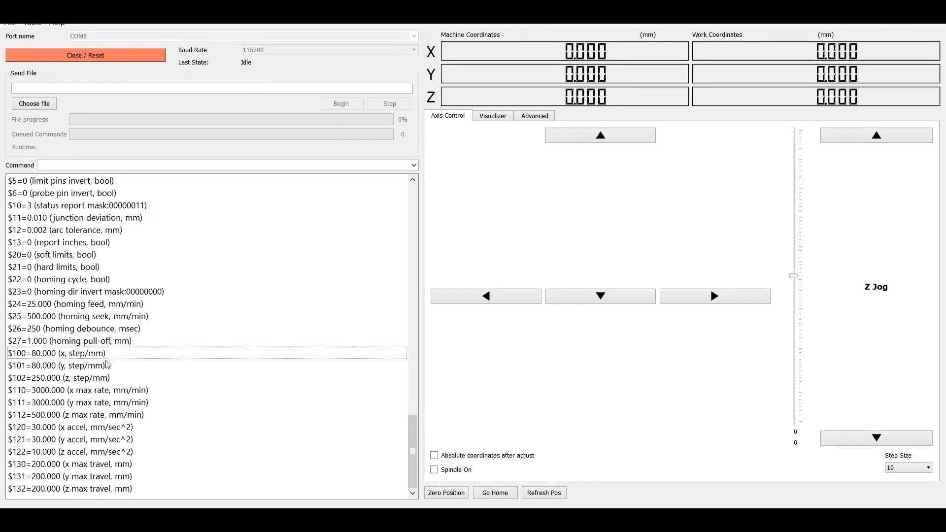
mouse_move(94, 392)
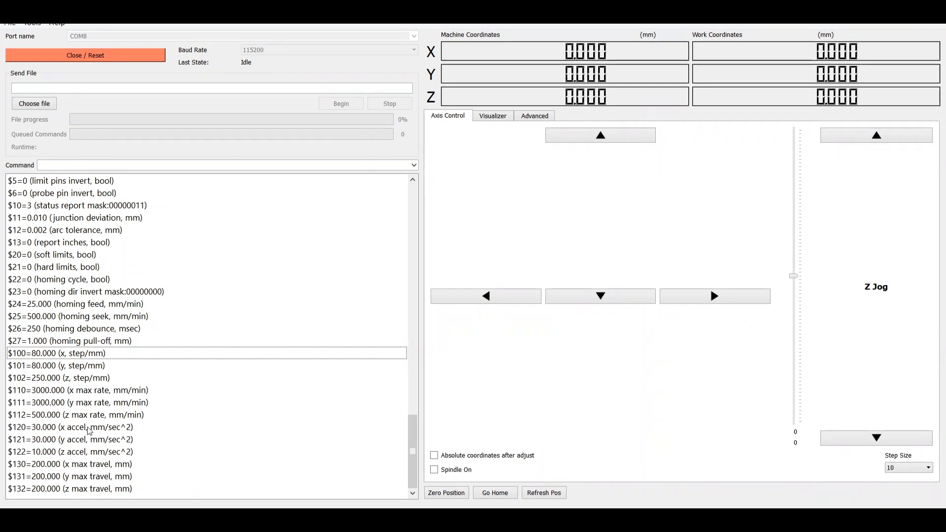
click(79, 427)
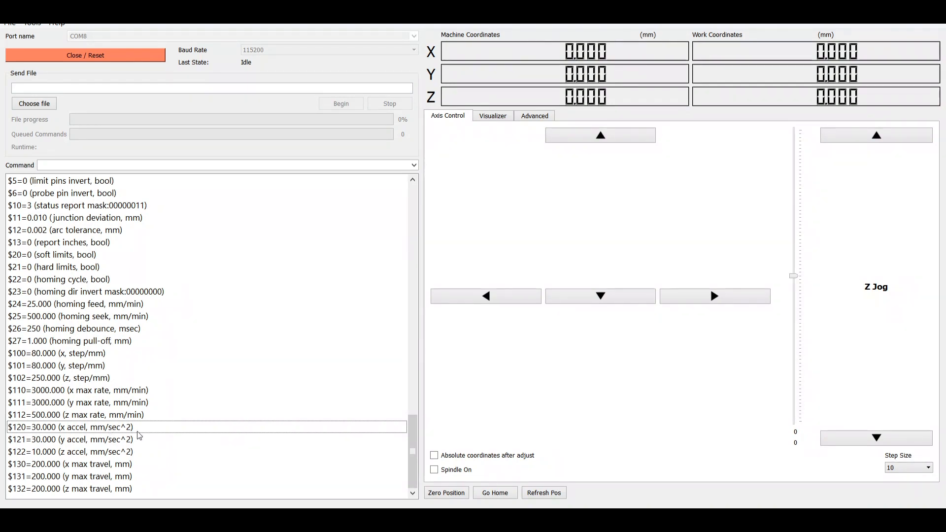